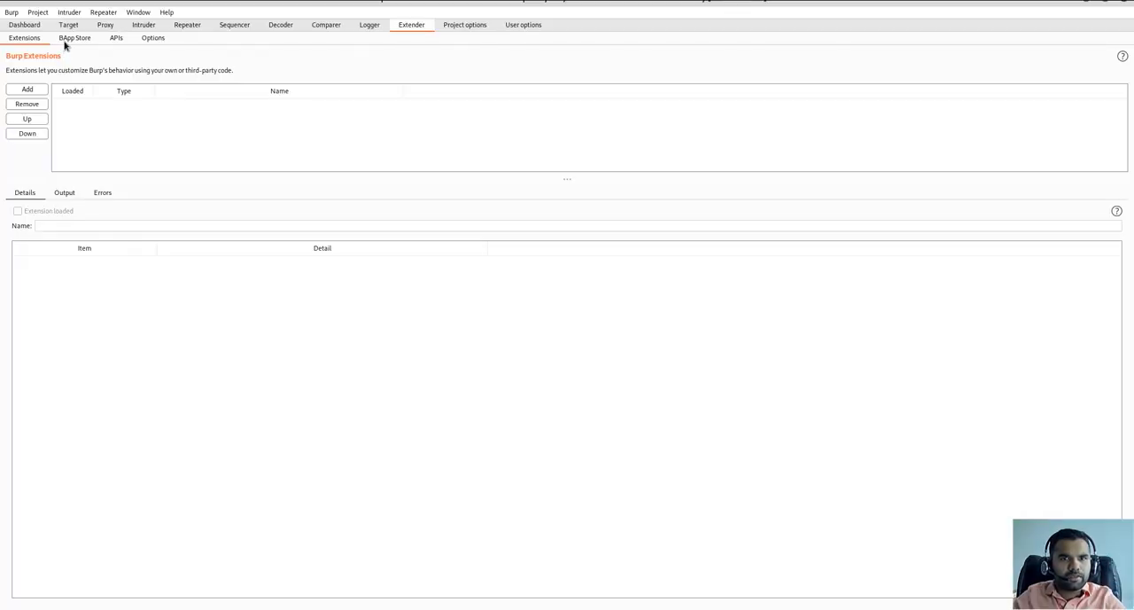
Browse the BApp Store list toward the WSDL-related extensions
left_click(78, 39)
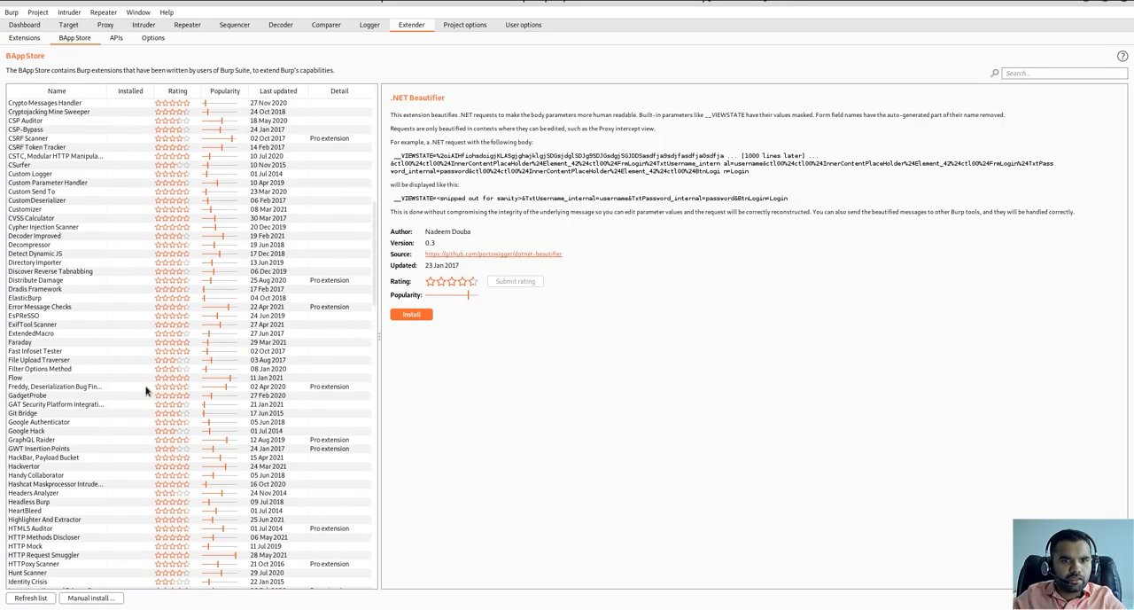
scroll("down", 3)
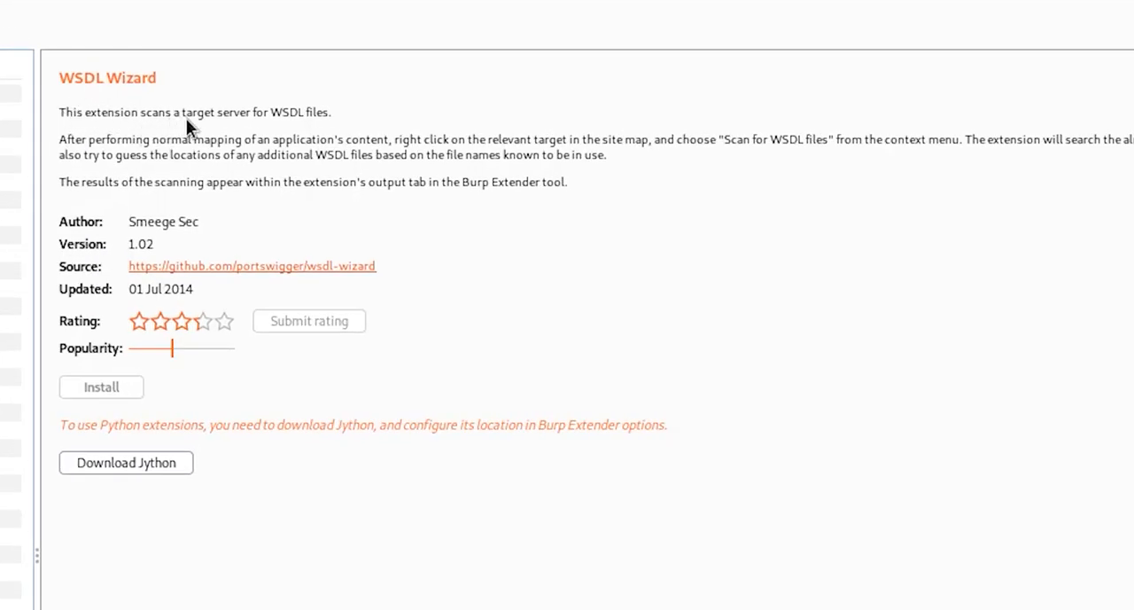
mouse_move(305, 131)
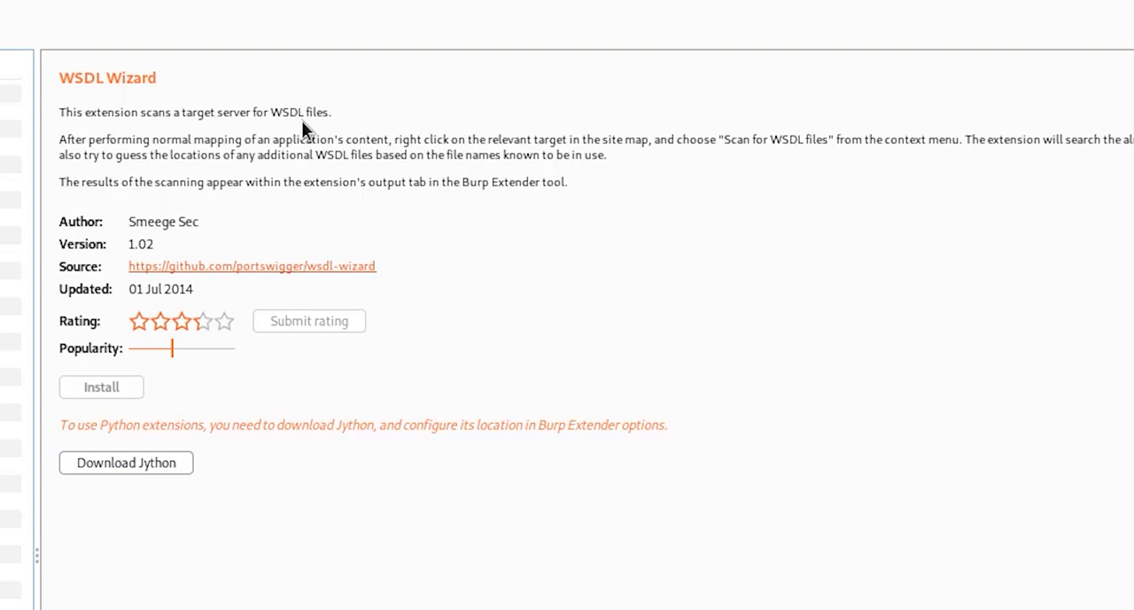
mouse_move(75, 158)
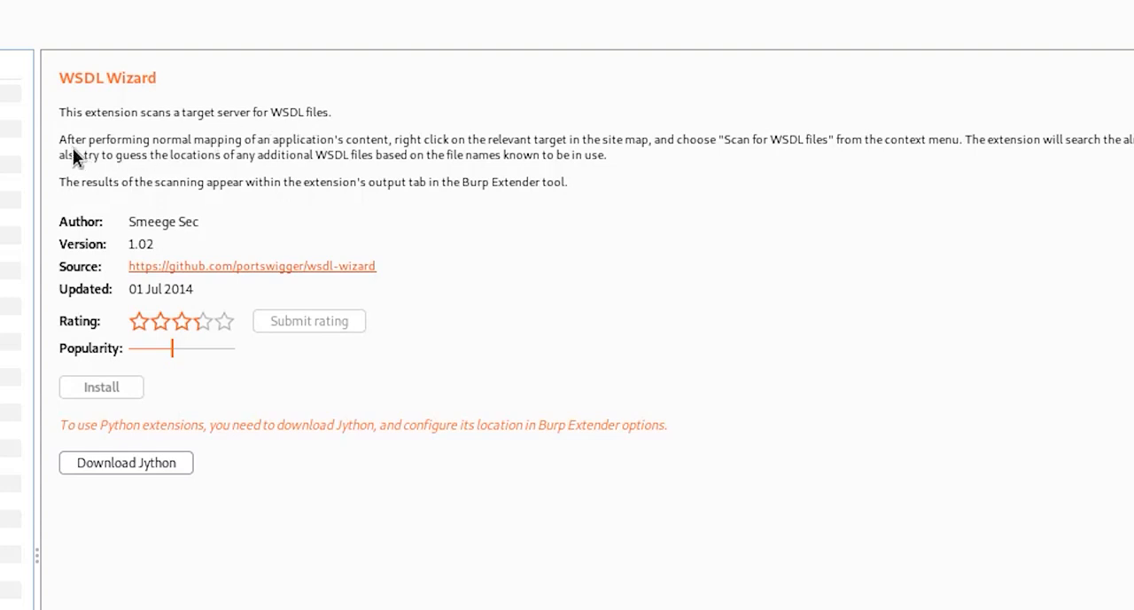
mouse_move(75, 153)
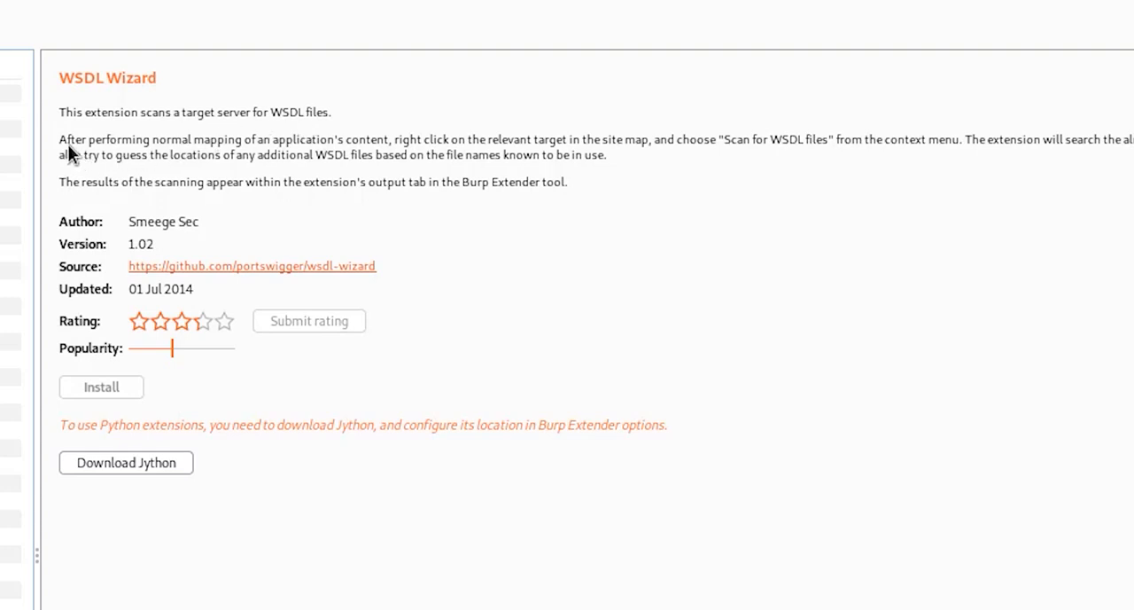
mouse_move(383, 157)
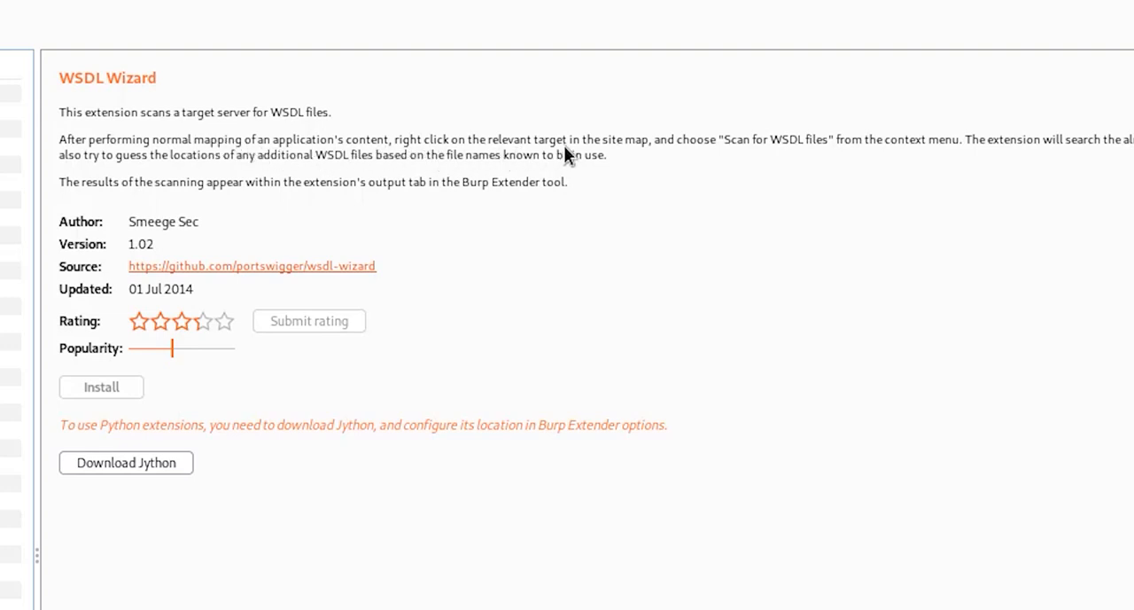
mouse_move(863, 163)
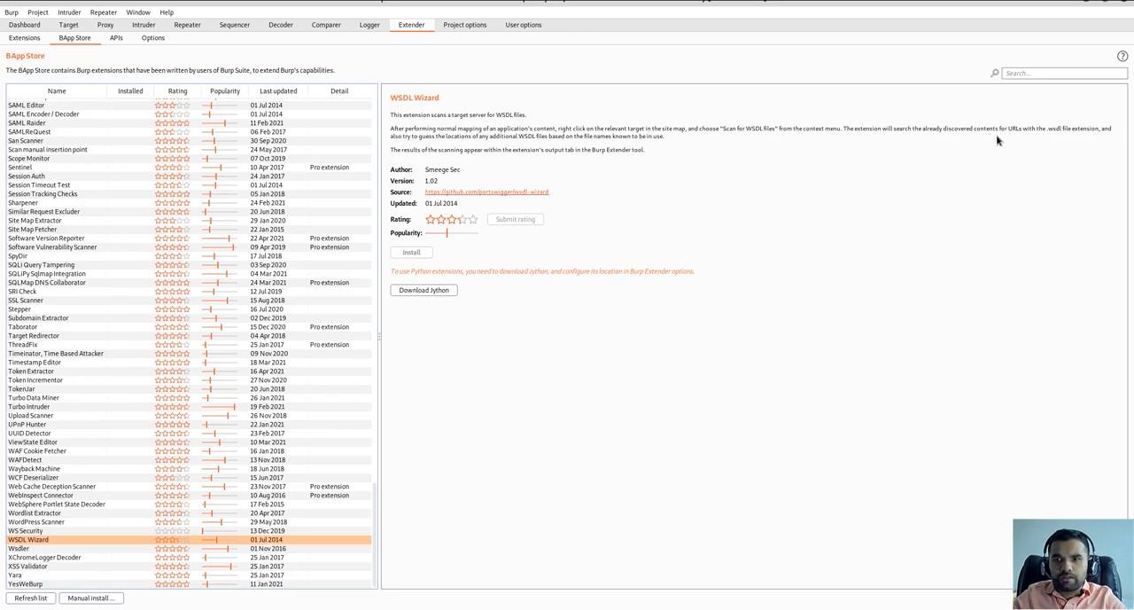
mouse_move(1074, 146)
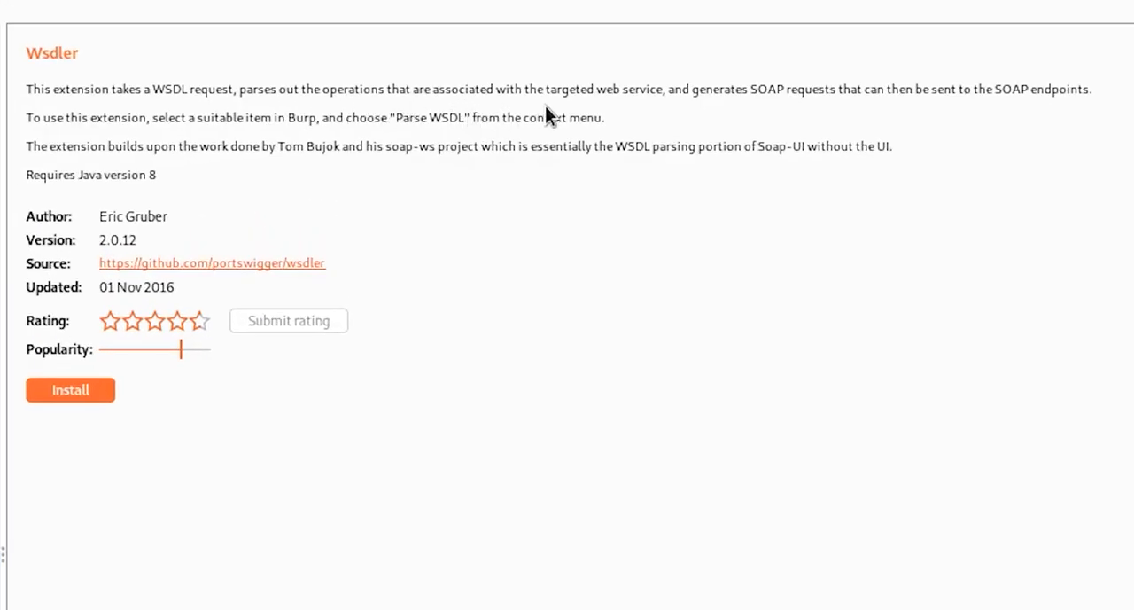
mouse_move(807, 110)
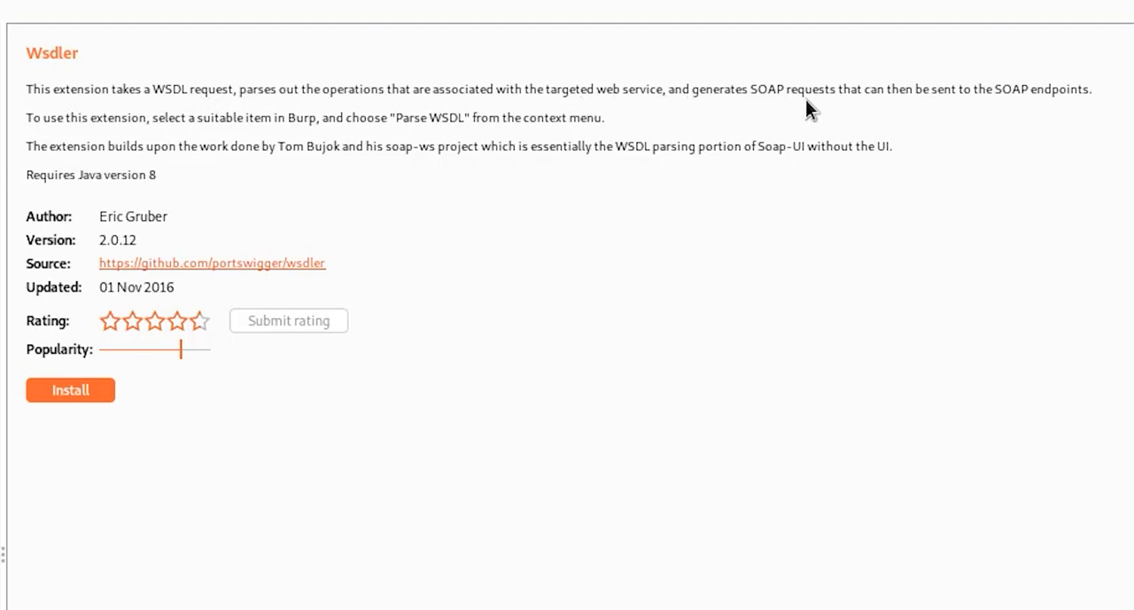
mouse_move(967, 111)
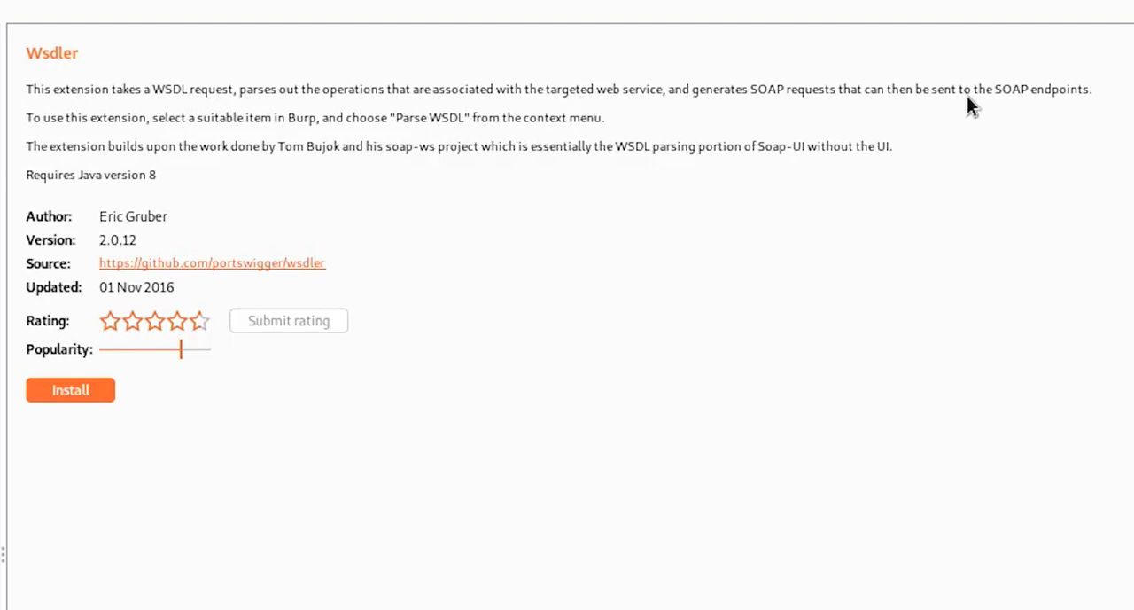
mouse_move(319, 100)
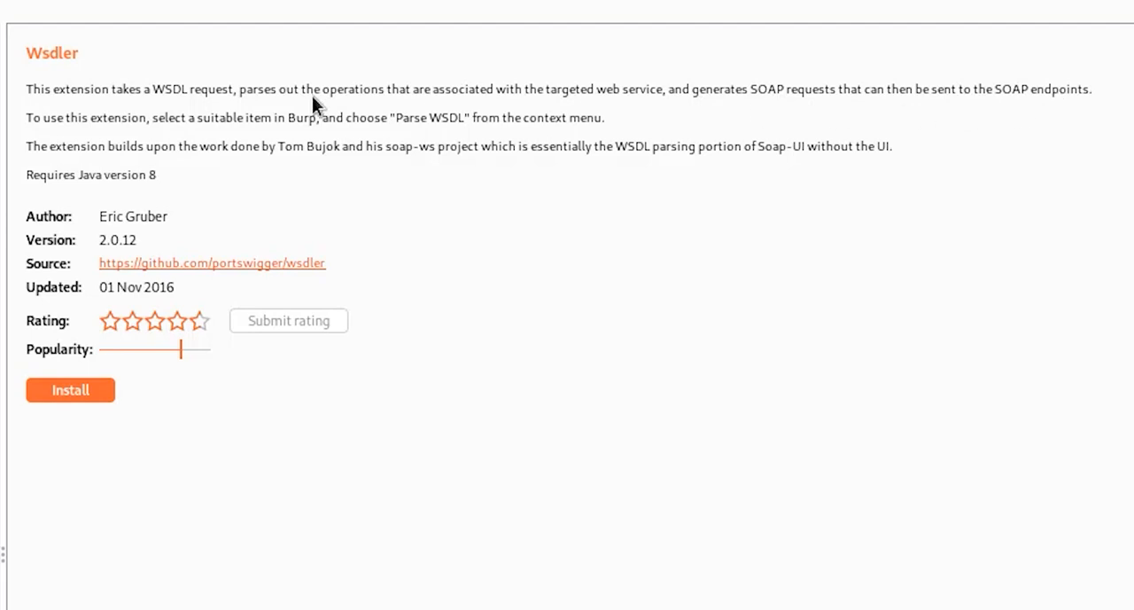
mouse_move(209, 167)
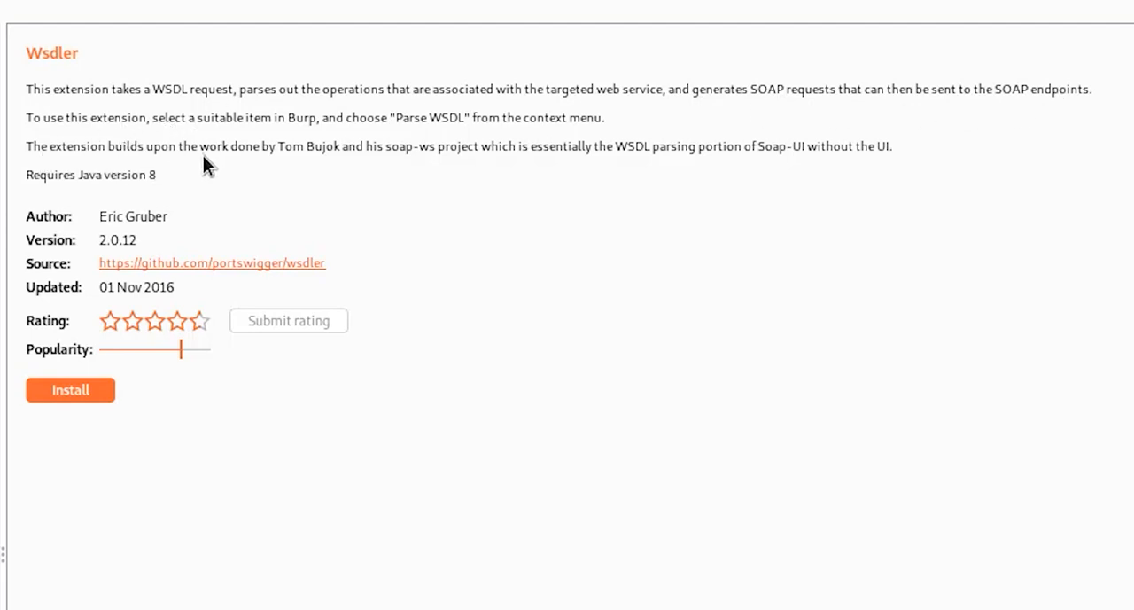
mouse_move(455, 170)
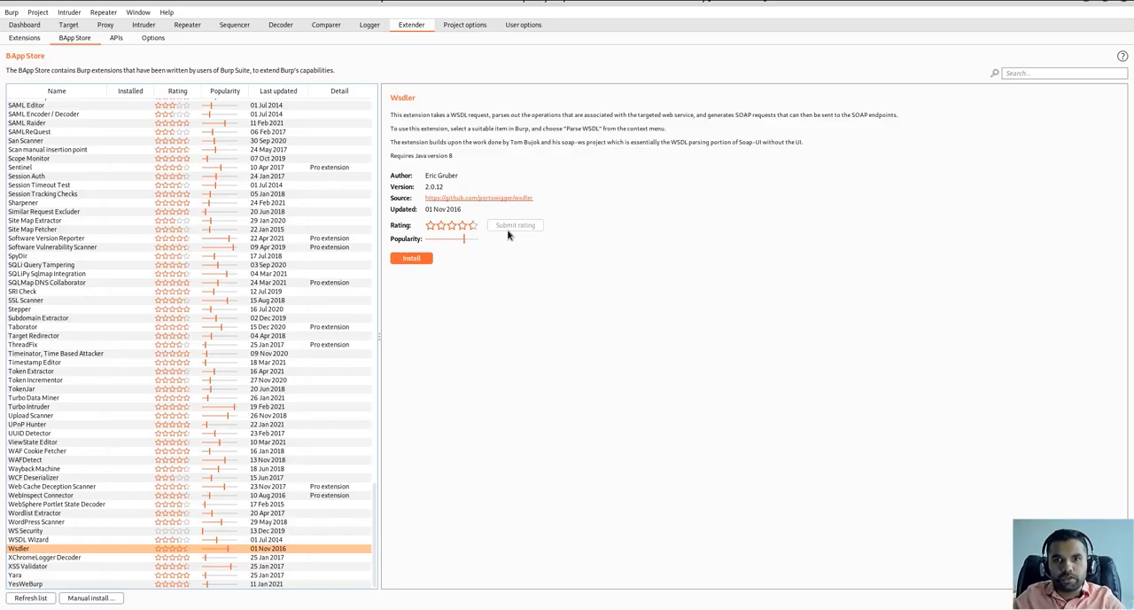
mouse_move(514, 223)
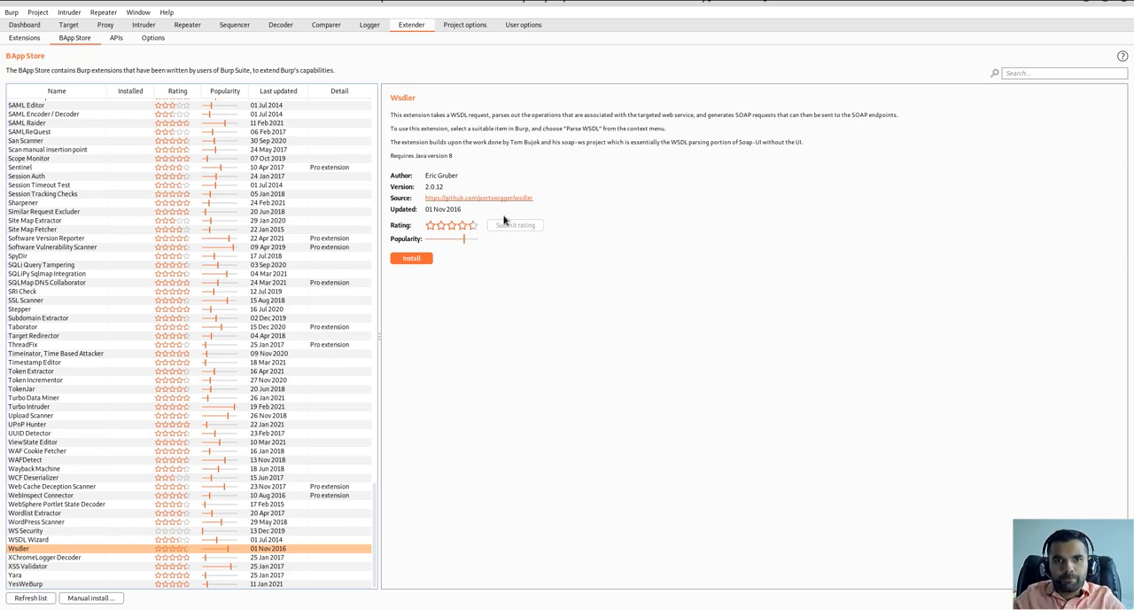
mouse_move(620, 174)
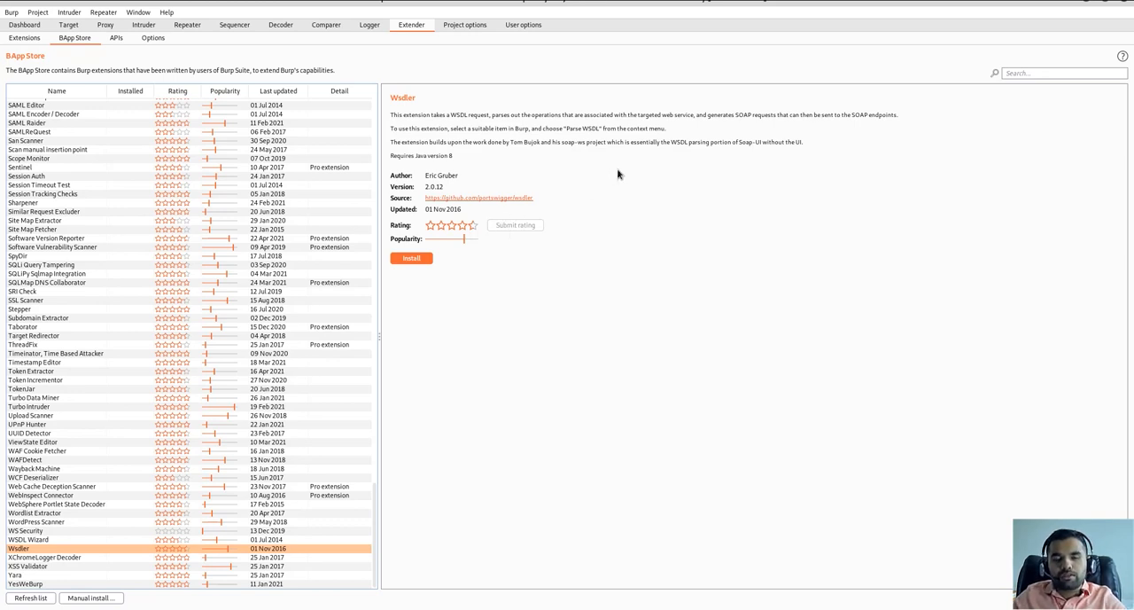
mouse_move(595, 202)
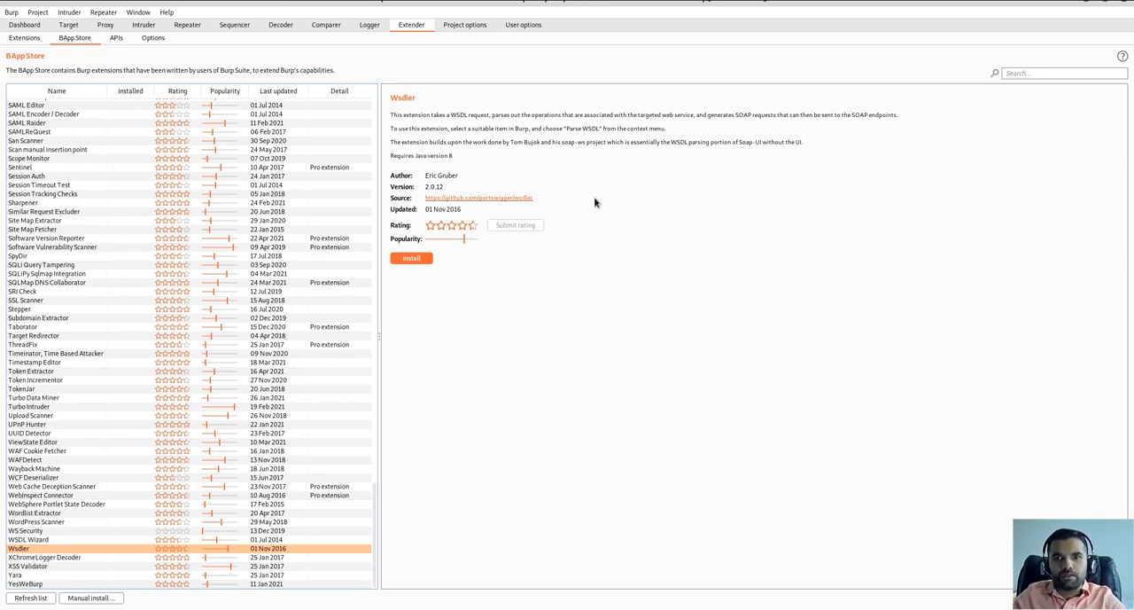
mouse_move(418, 269)
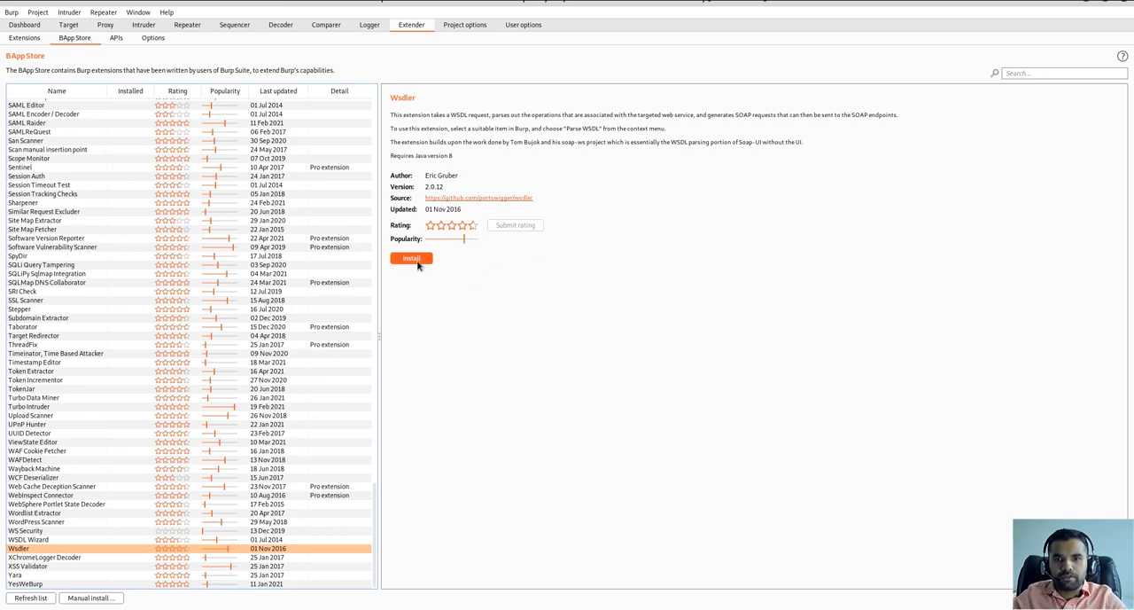
mouse_move(647, 276)
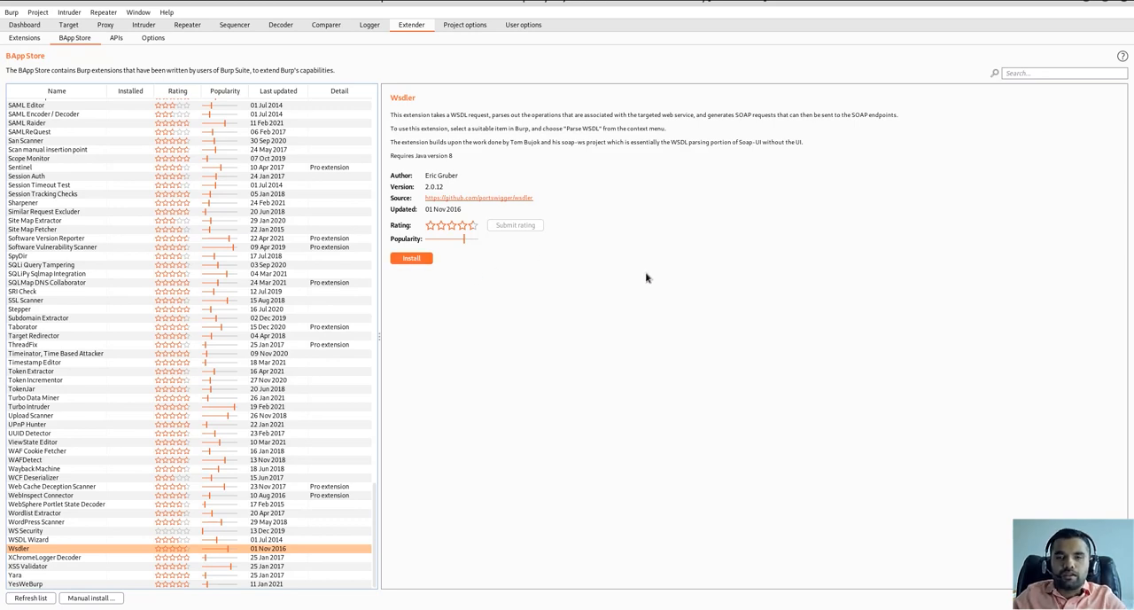
mouse_move(625, 170)
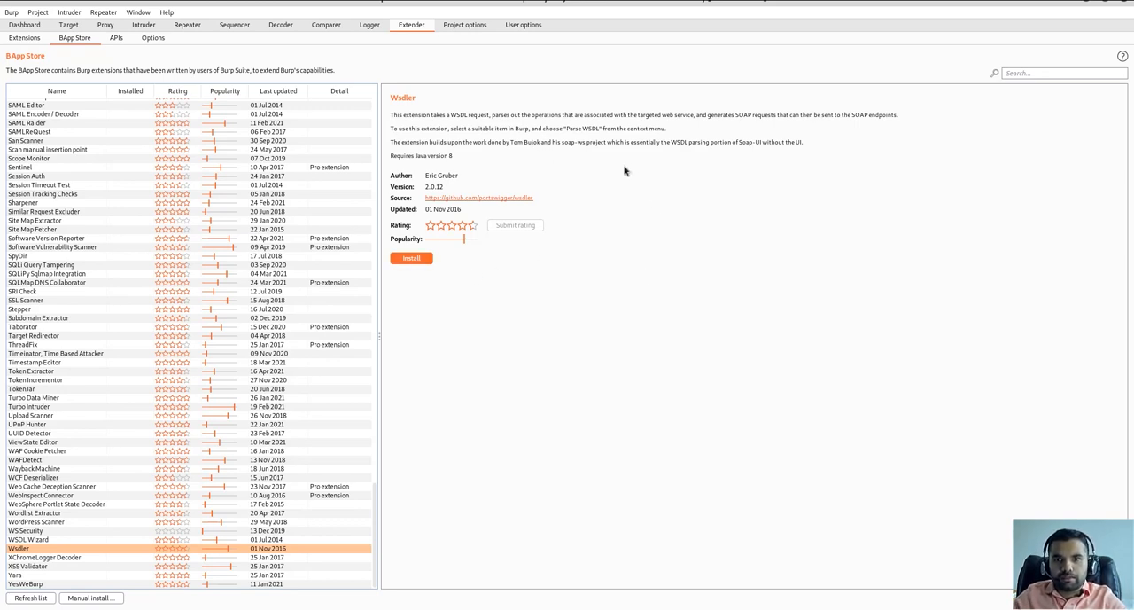
mouse_move(707, 219)
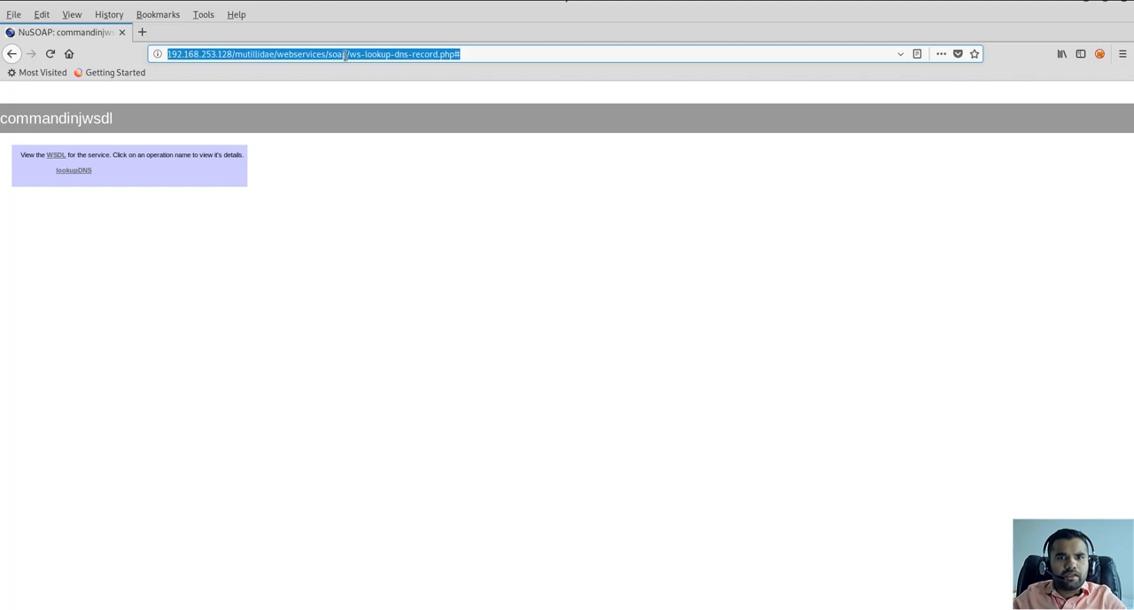
Load ws-lookup-dns-record.php?wsdl to show the raw WSDL, then select its URL for copying
left_click(383, 172)
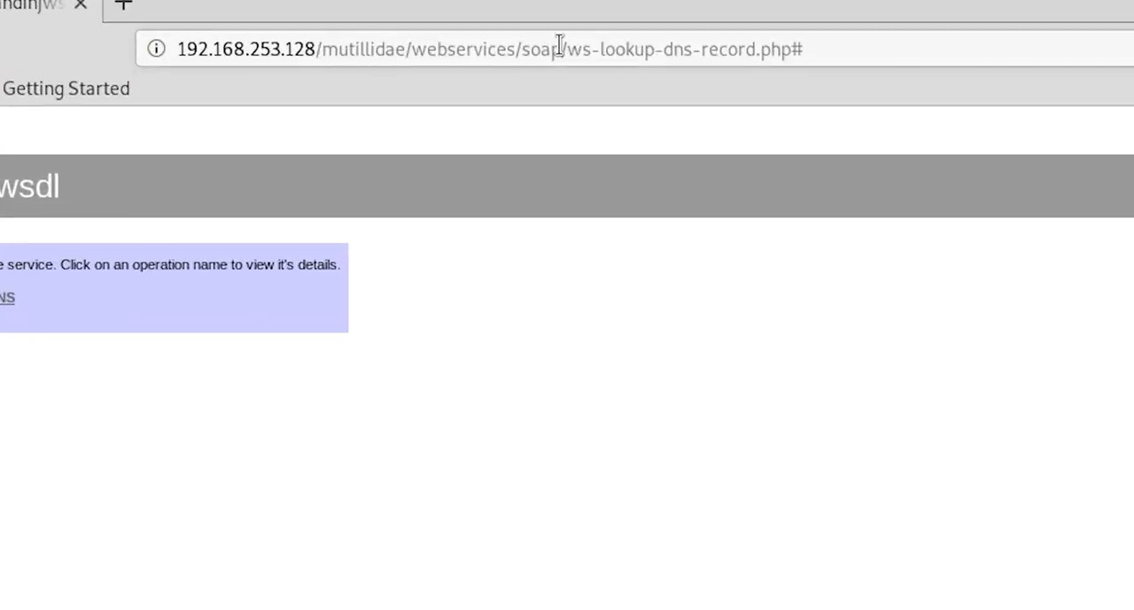
double_click(659, 50)
type("?wsdl")
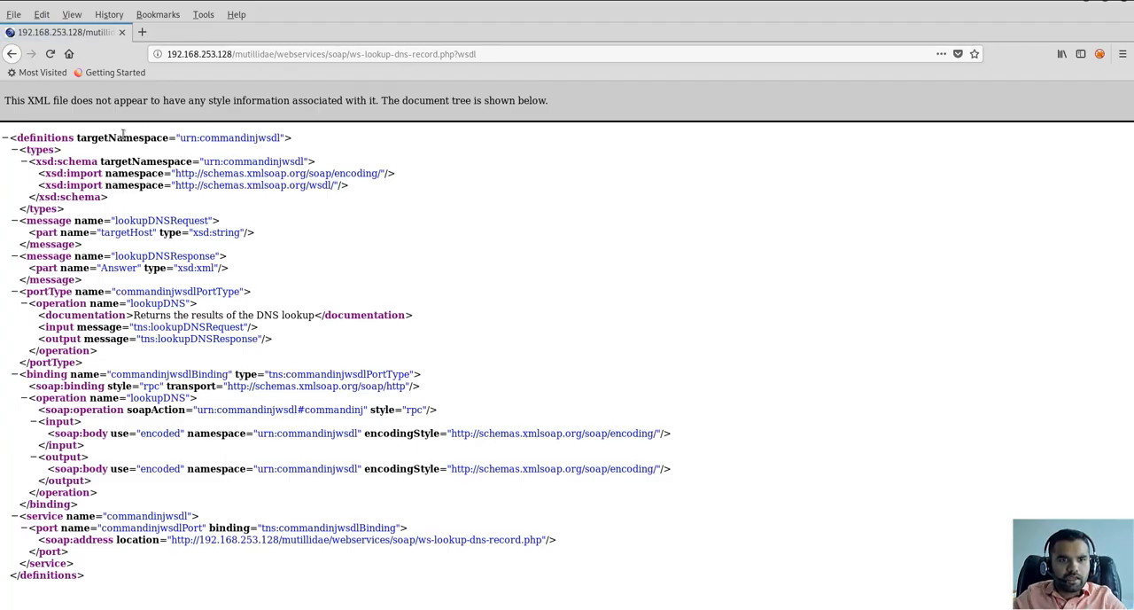
mouse_move(613, 234)
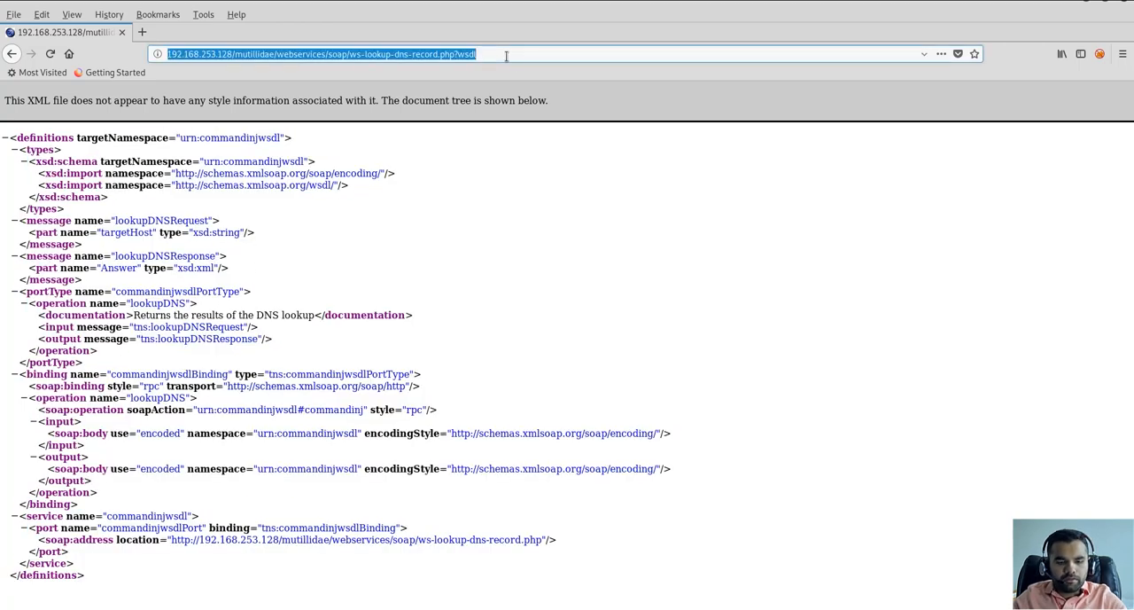
left_click(606, 230)
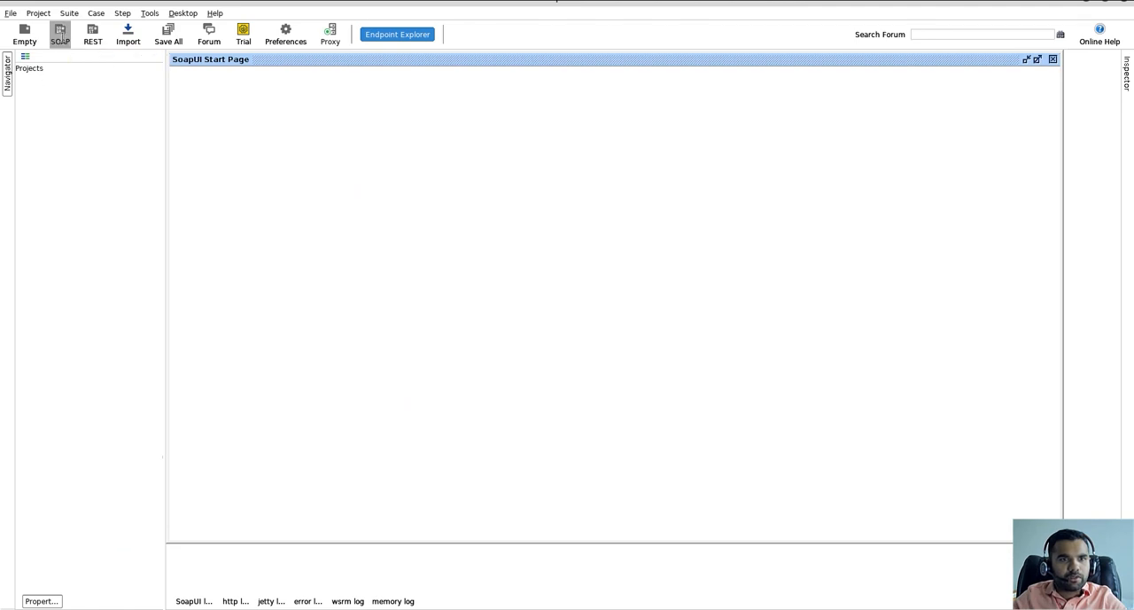
Create SOAP project 'cmdi' from the ws-lookup-dns-record.php?wsdl address
left_click(64, 33)
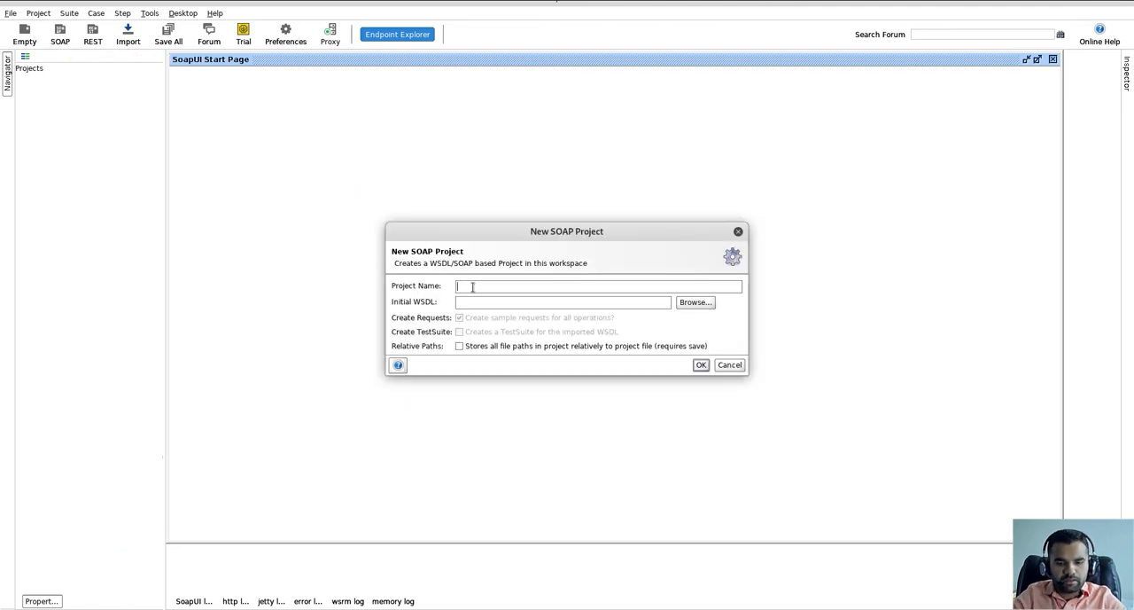
type("cmdi")
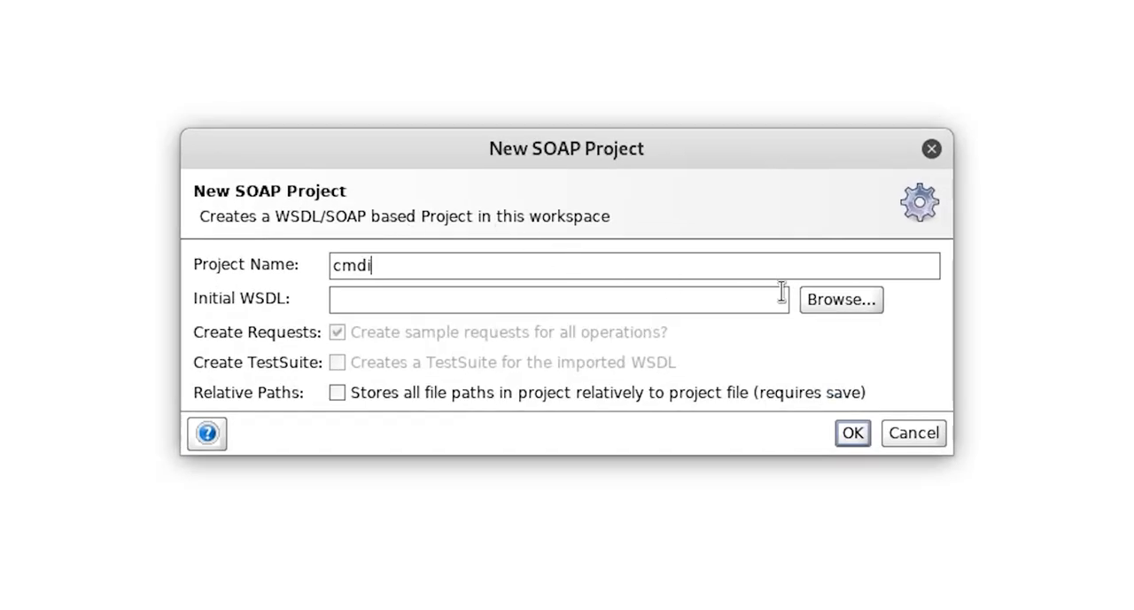
type("nutillidae/webservices/soap/ws-lookup-dns-record.php?wsdl")
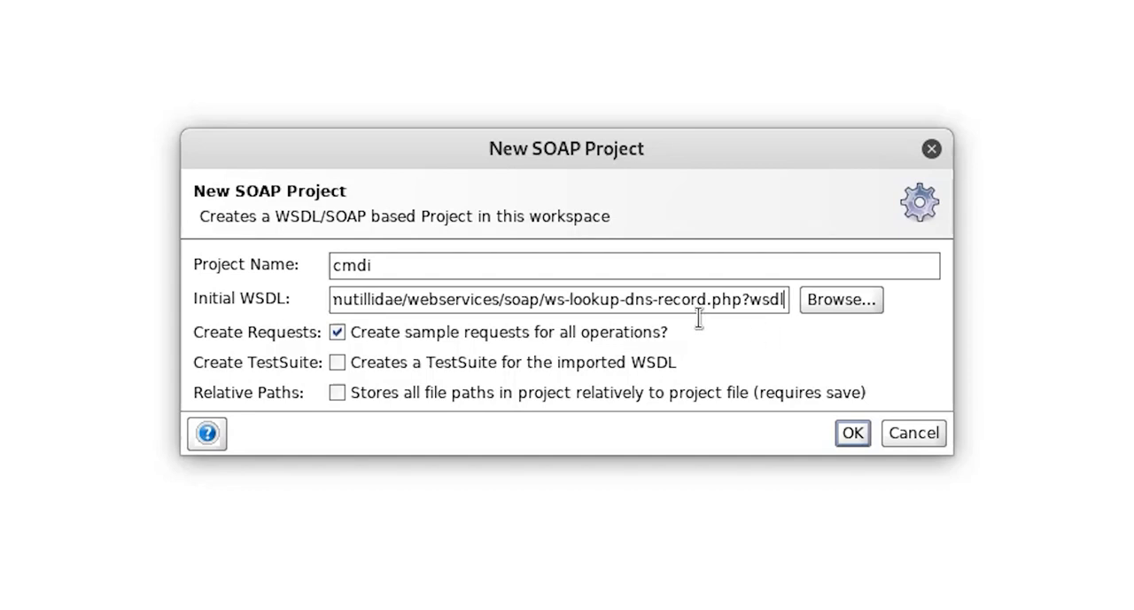
mouse_move(648, 266)
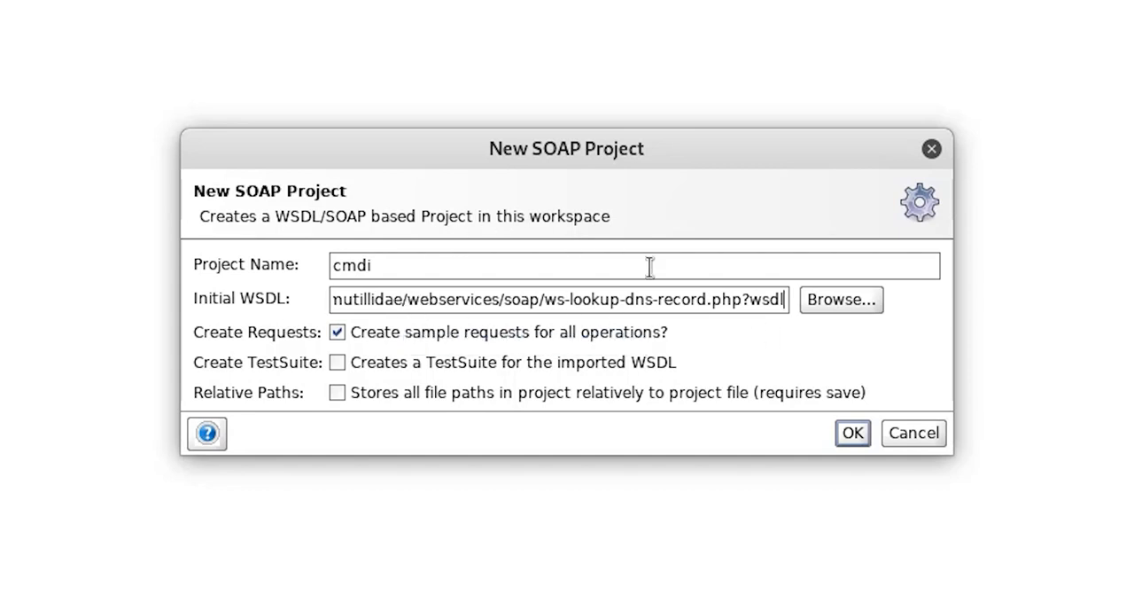
left_click(850, 432)
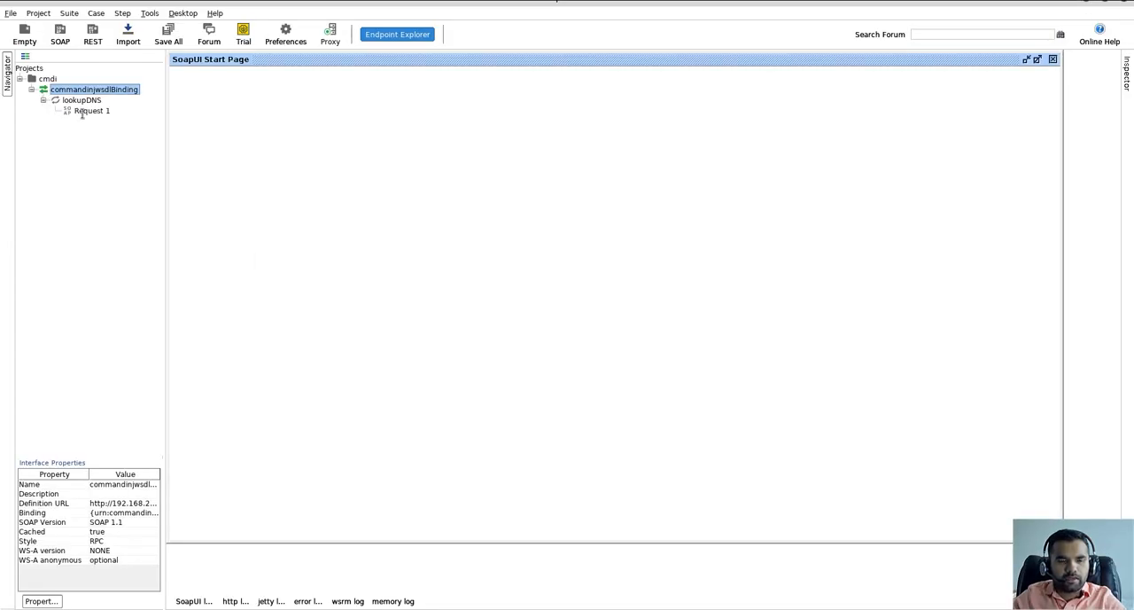
Run the generated lookupDNS Request 1 with targetHost 127.0.0.1
left_click(93, 114)
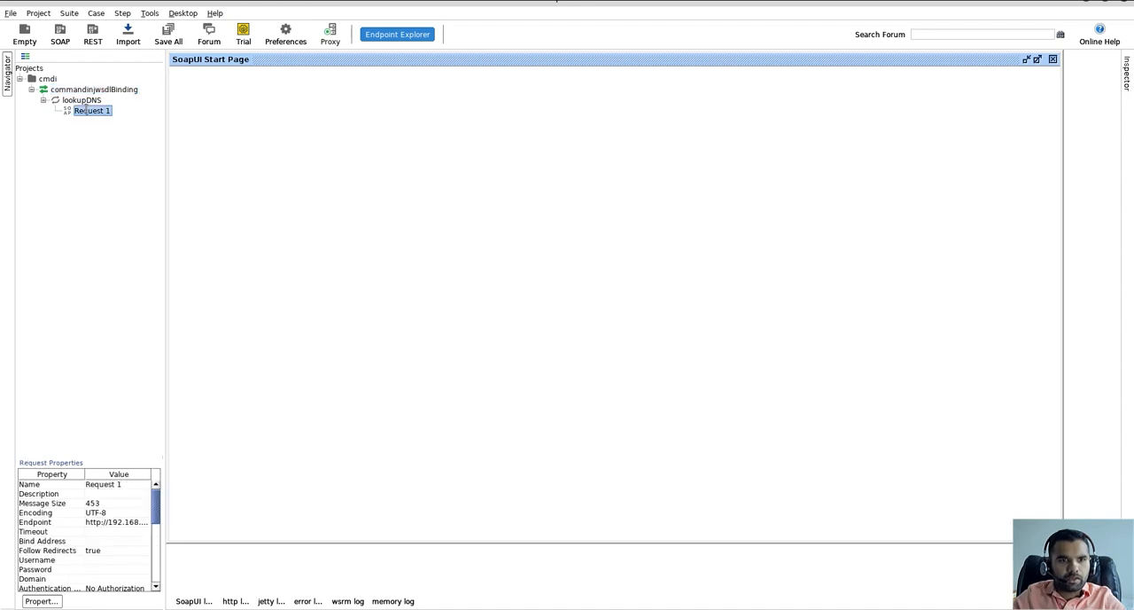
double_click(88, 114)
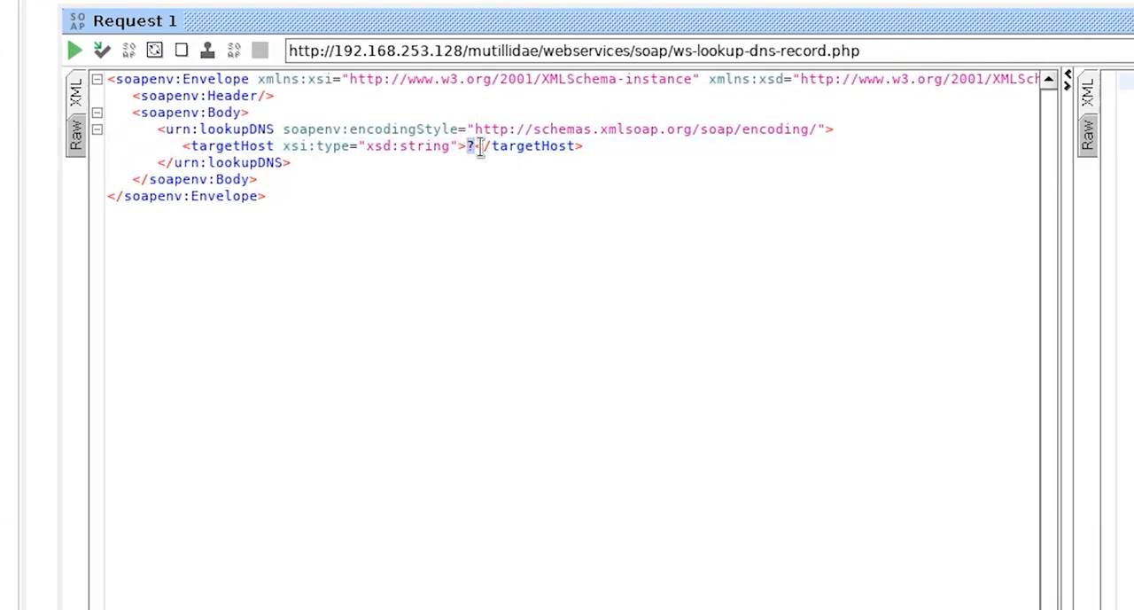
mouse_move(563, 173)
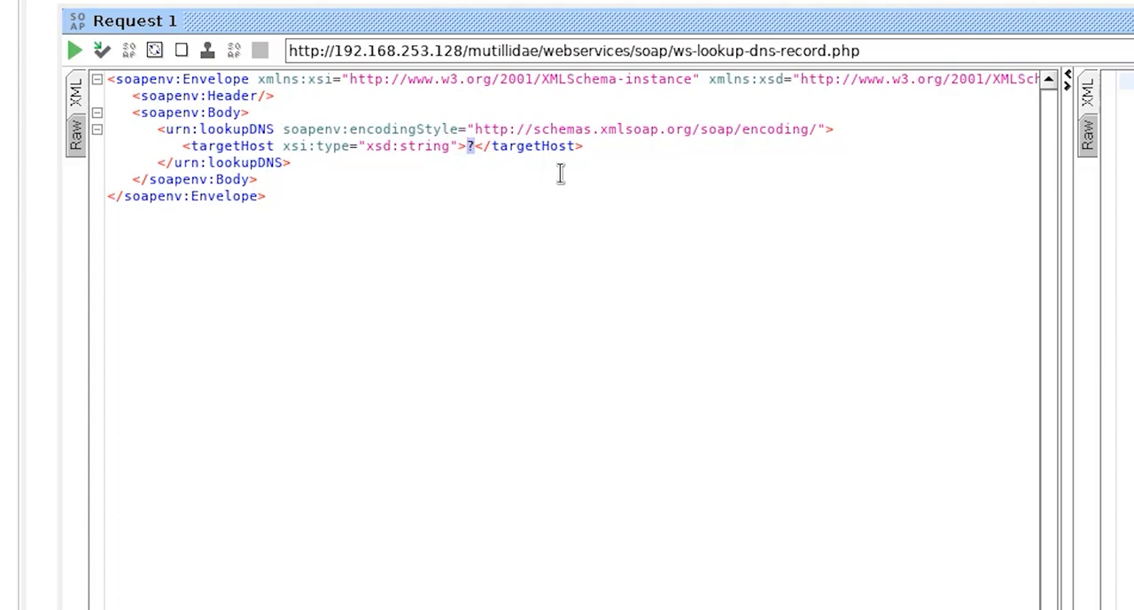
mouse_move(411, 161)
type("127.0.0.1")
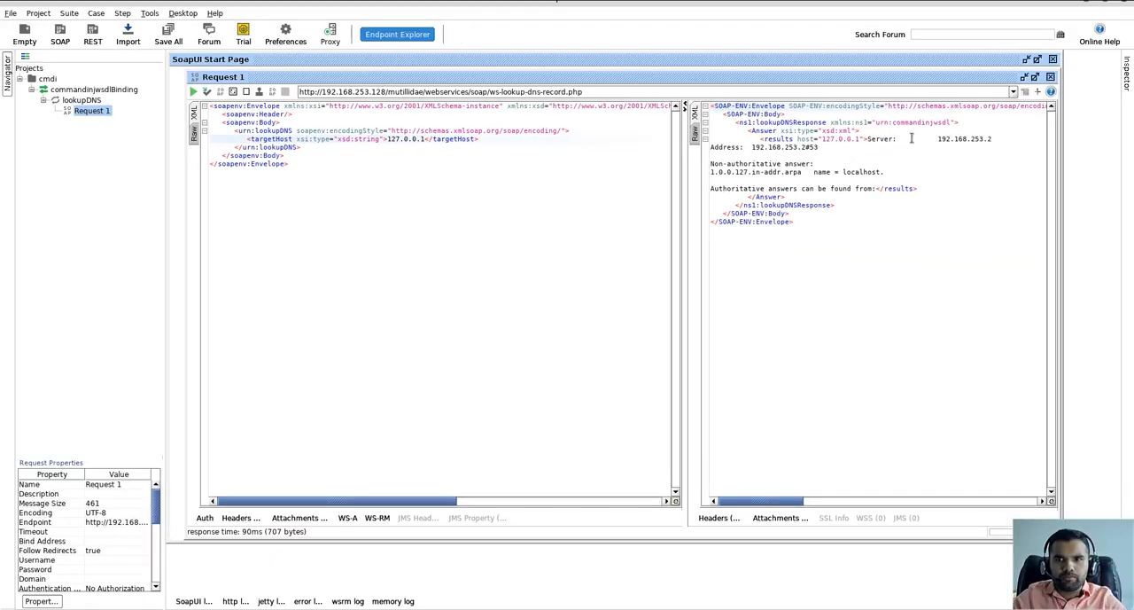
left_click_drag(911, 138, 783, 195)
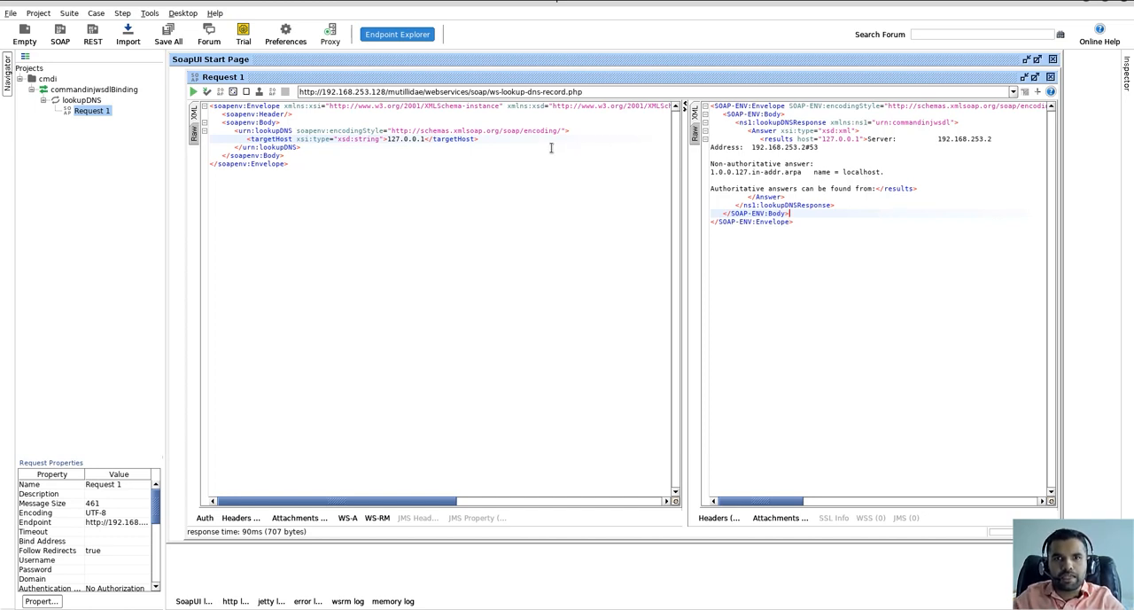
left_click(35, 14)
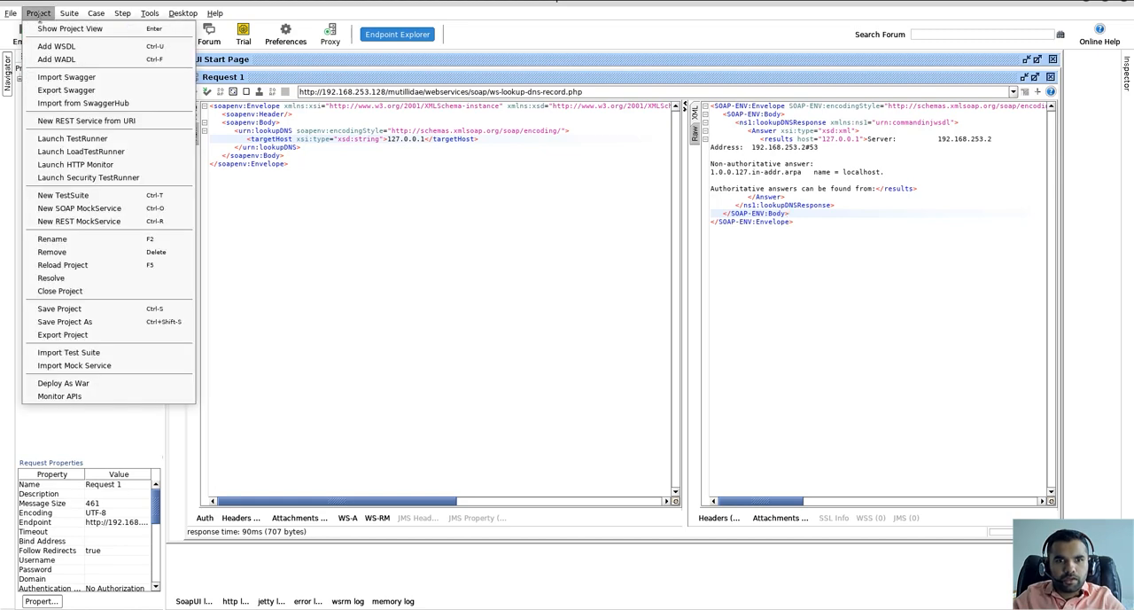
mouse_move(57, 43)
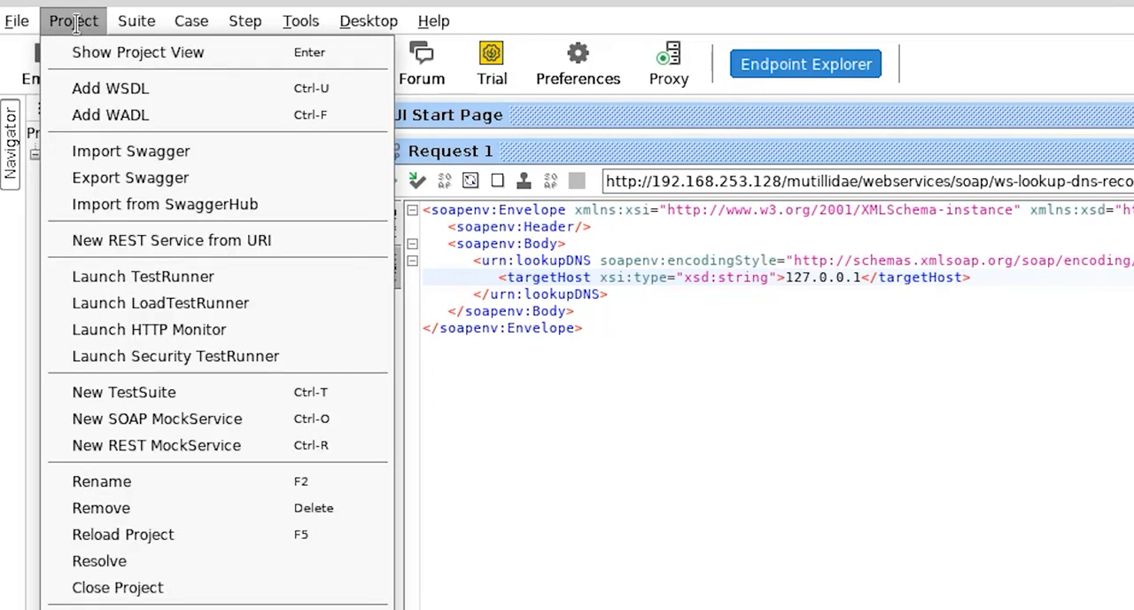
left_click(14, 20)
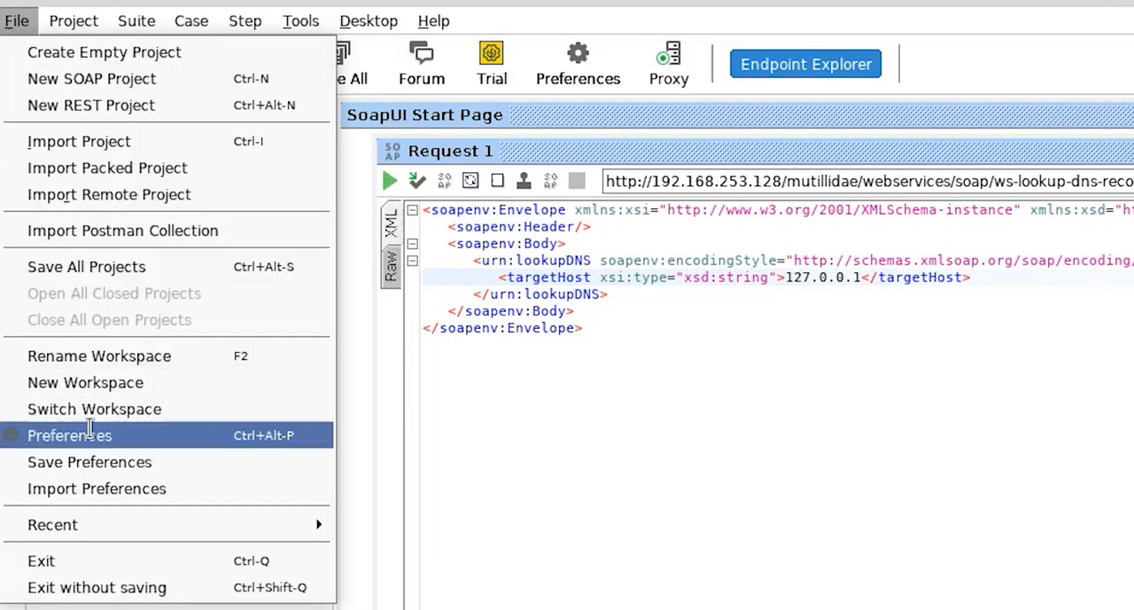
left_click(69, 434)
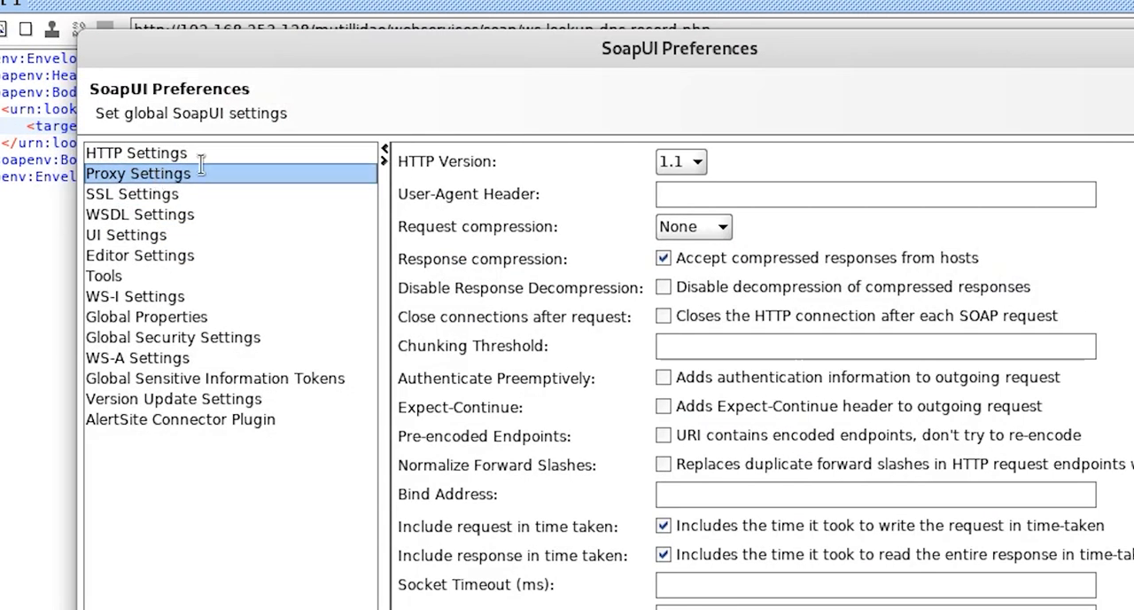
left_click(131, 193)
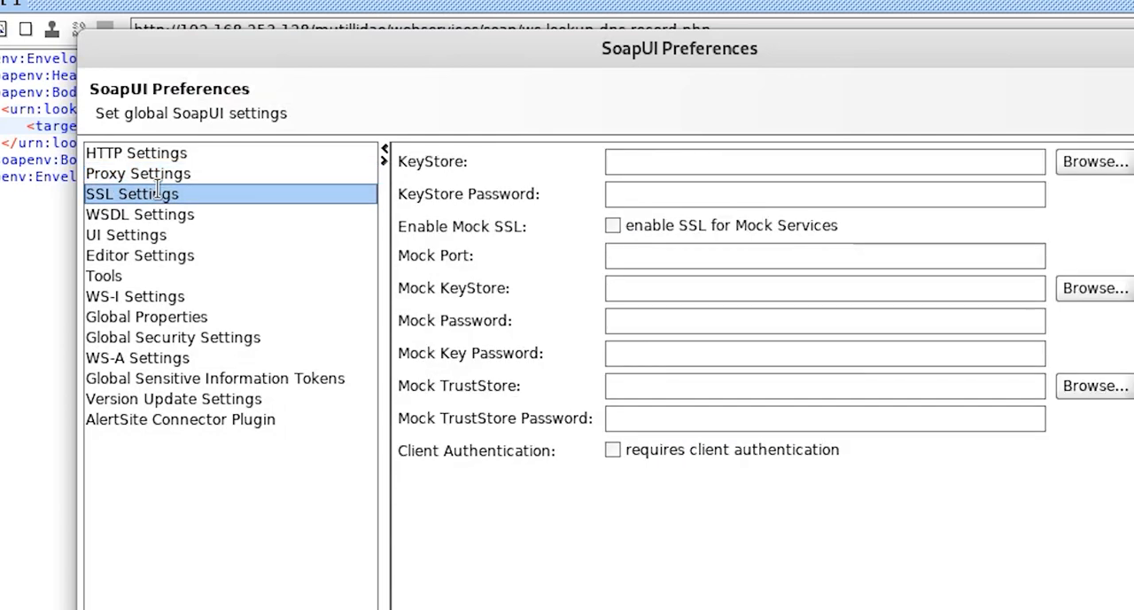
left_click(139, 174)
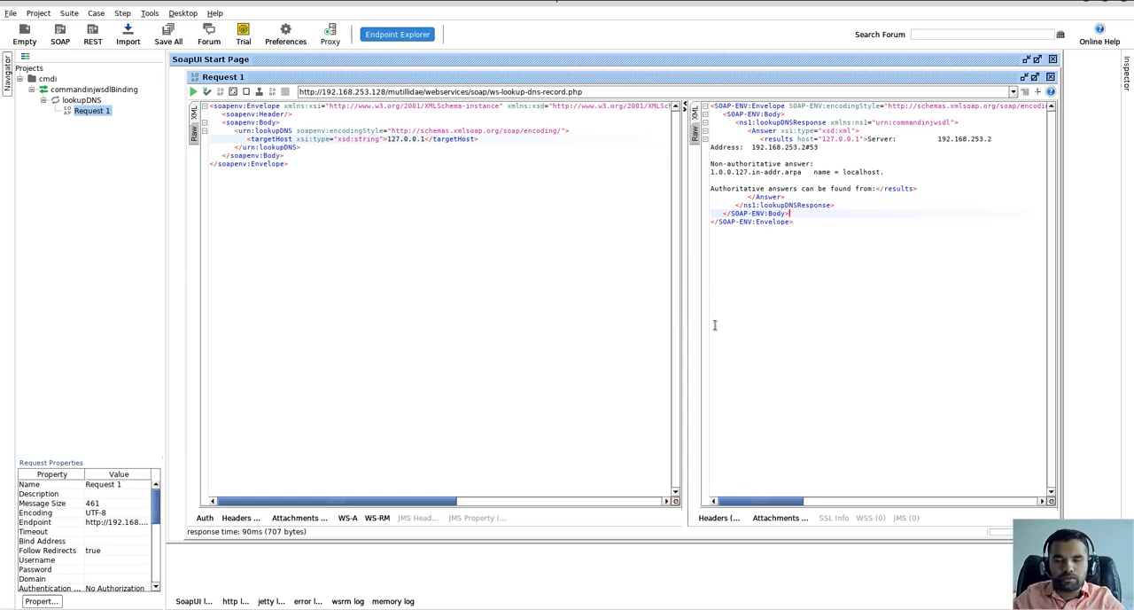
Switch to Burp Suite and forward the unrelated intercepted traffic
key("Alt+Tab")
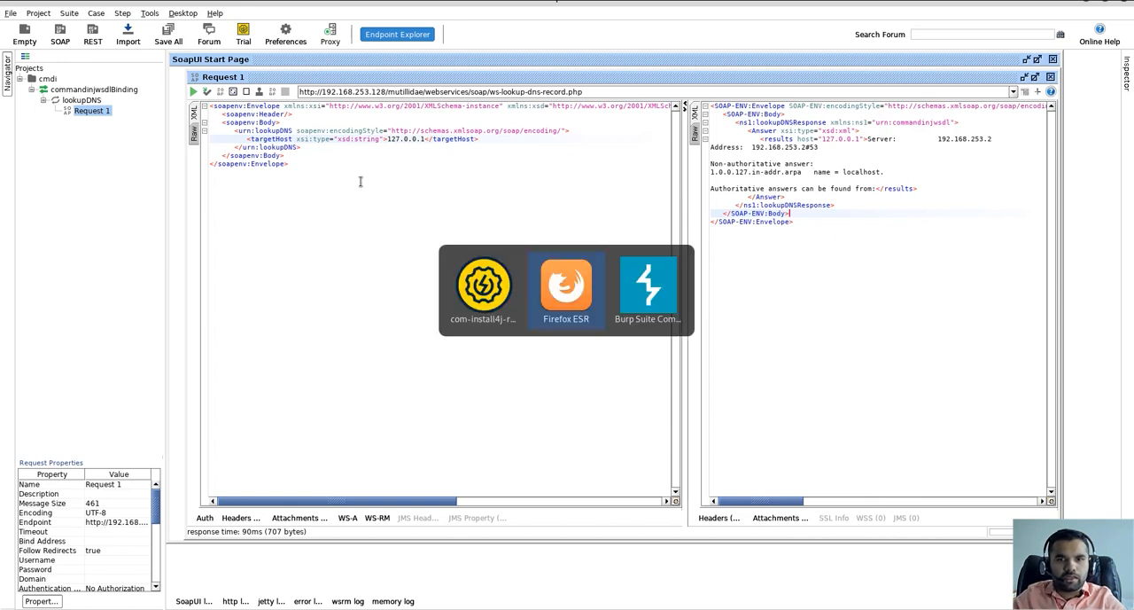
left_click(650, 287)
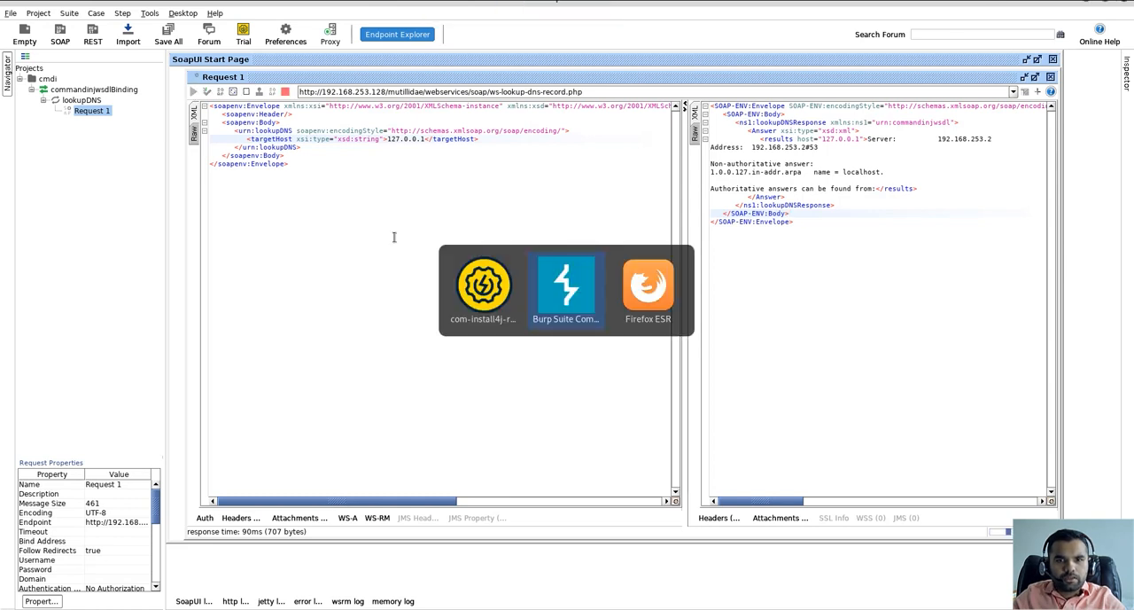
left_click(566, 287)
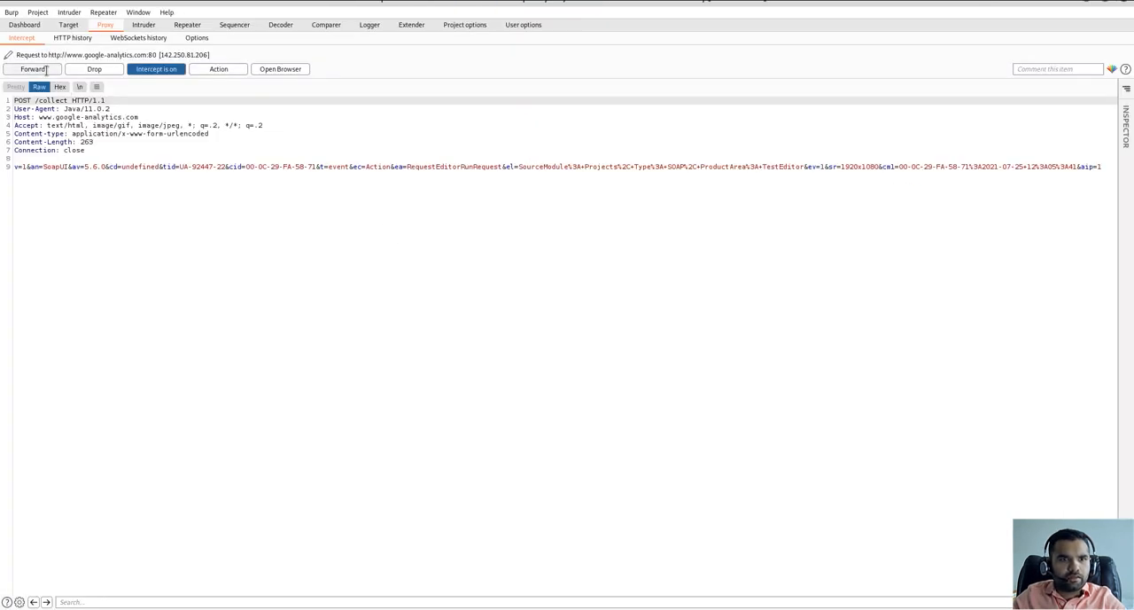
left_click(32, 67)
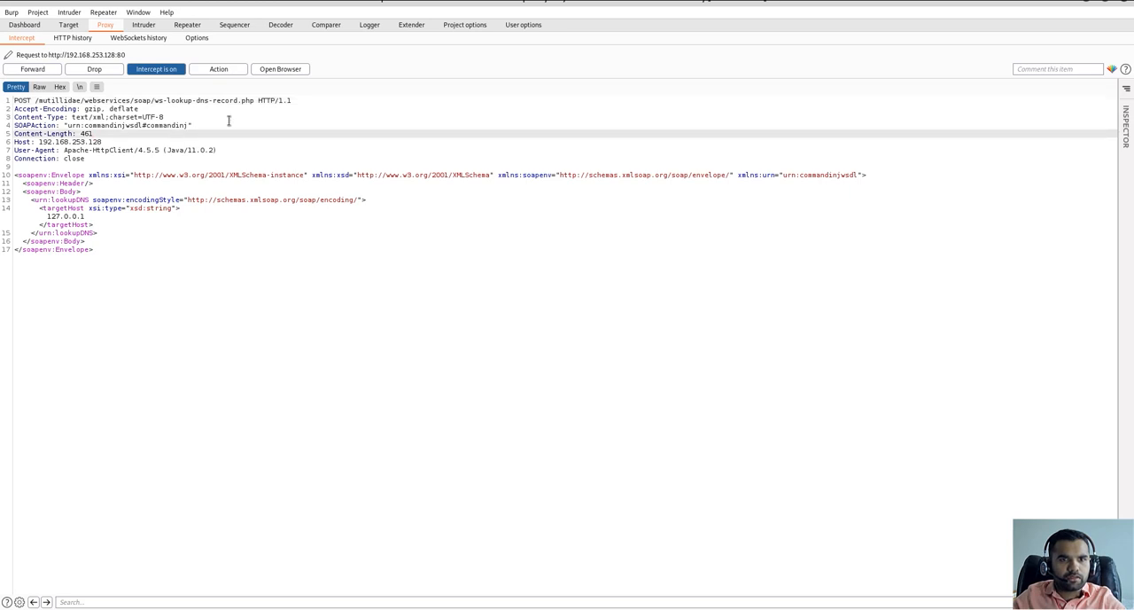
Send the intercepted lookupDNS request to Repeater and replay it for the localhost answer
right_click(229, 121)
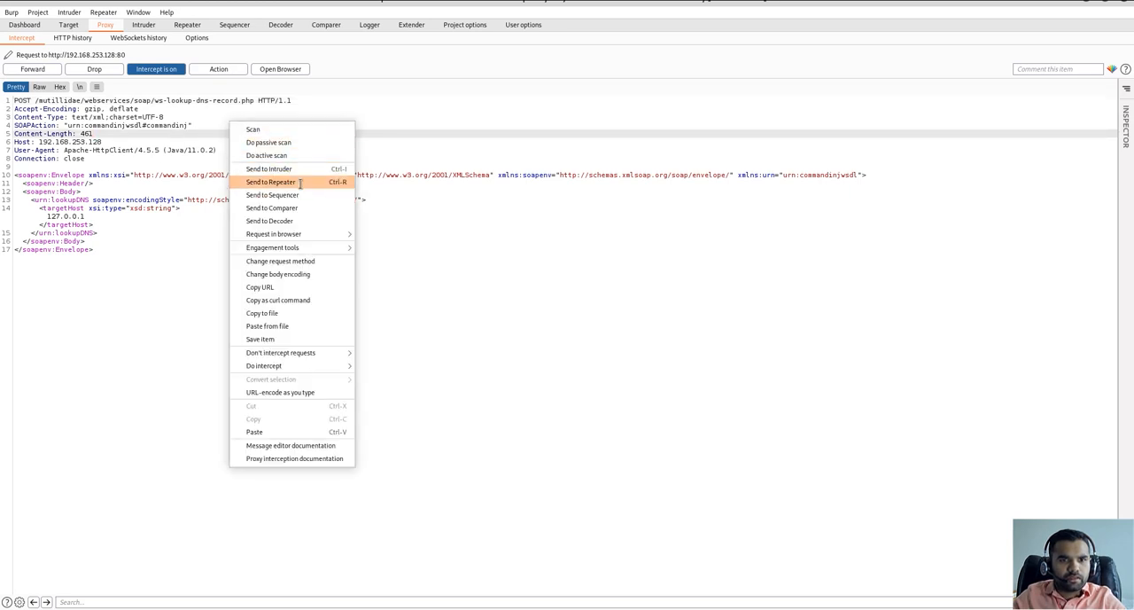
left_click(269, 181)
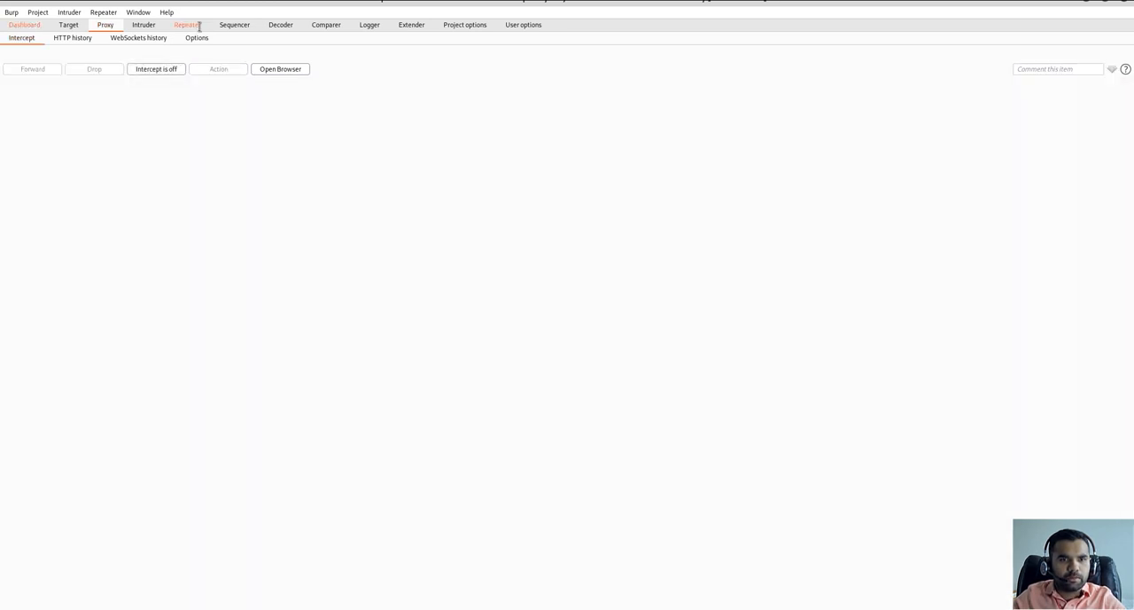
left_click(188, 24)
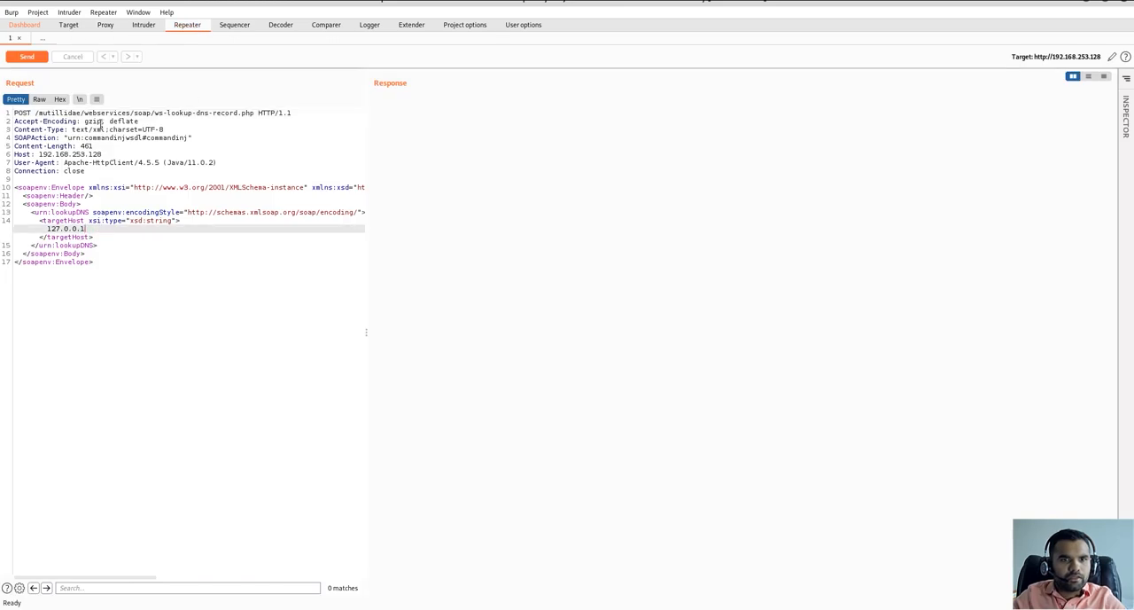
left_click(27, 57)
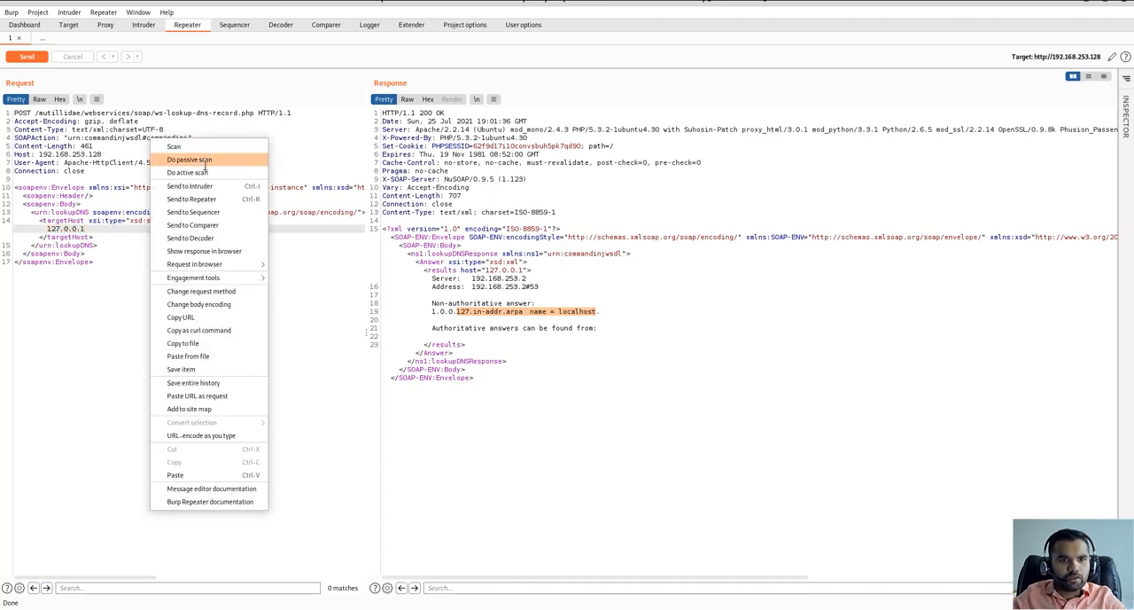
left_click(188, 161)
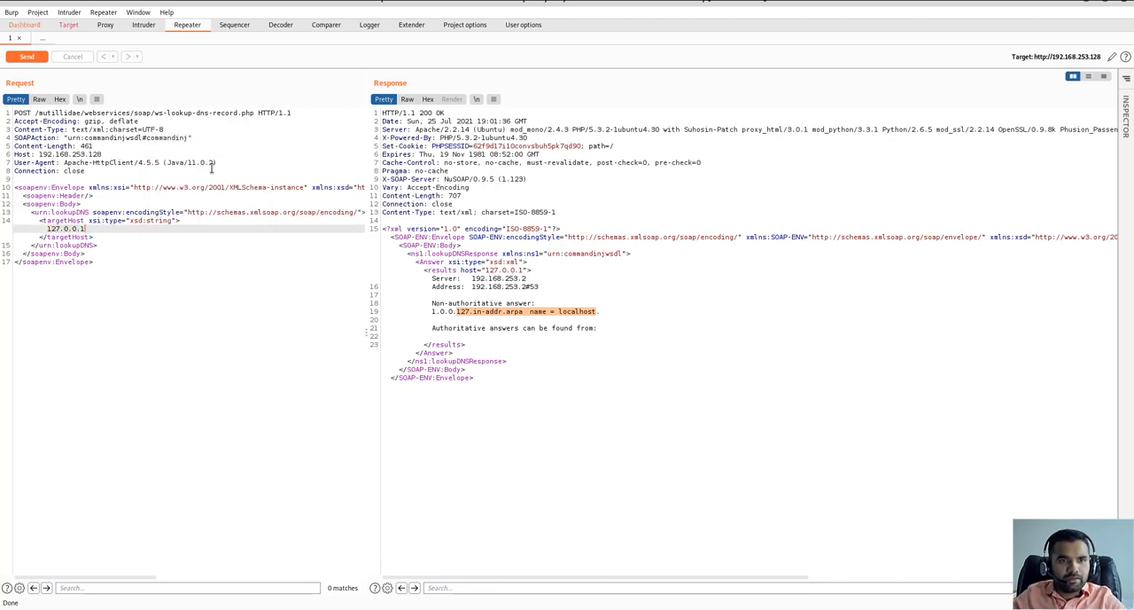
left_click(63, 14)
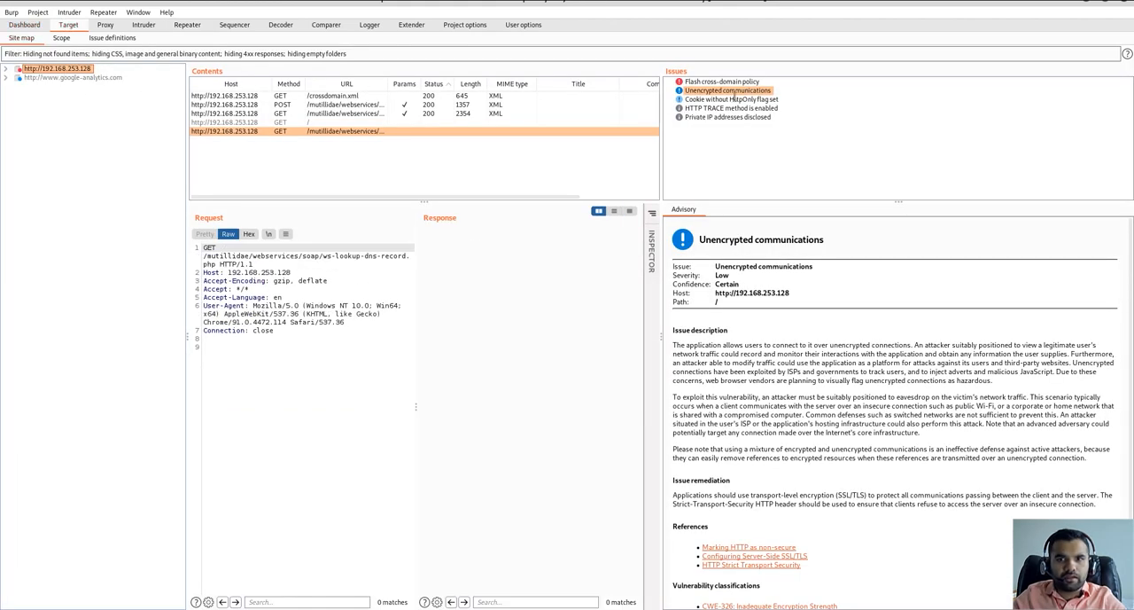
left_click(743, 100)
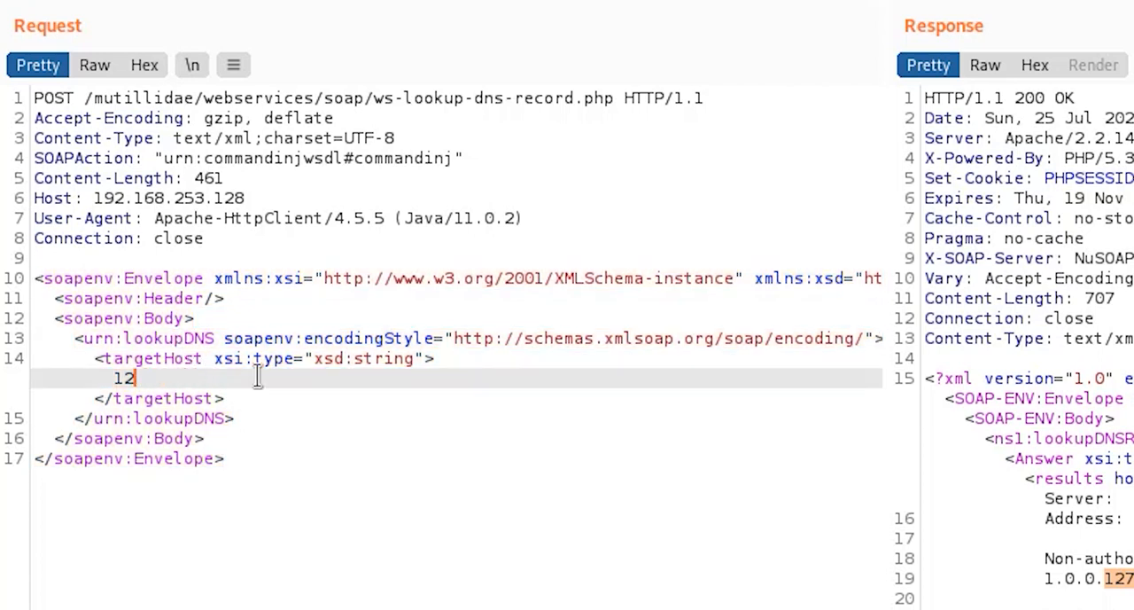
Replace targetHost with '1 | ls', resend, and highlight the returned directory listing
key("Backspace")
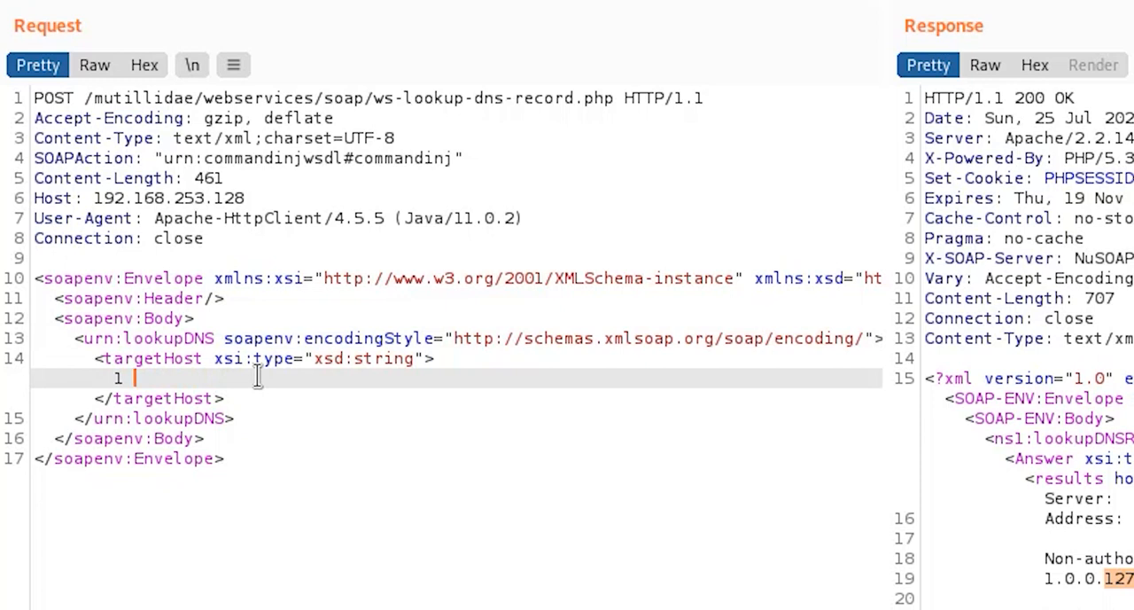
type("|")
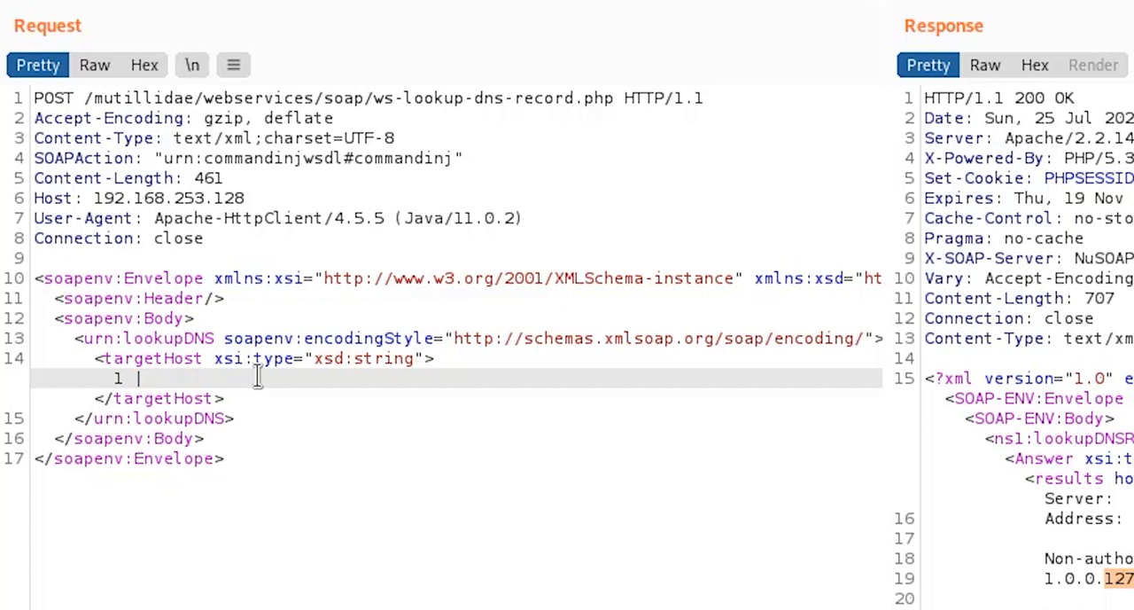
type("ls")
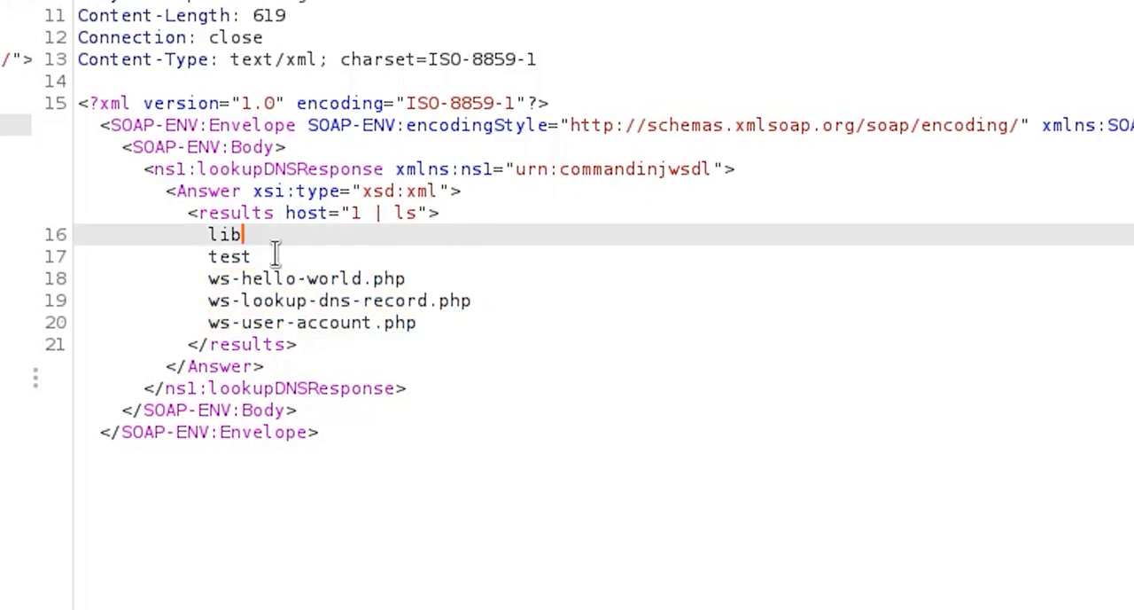
left_click_drag(205, 233, 418, 322)
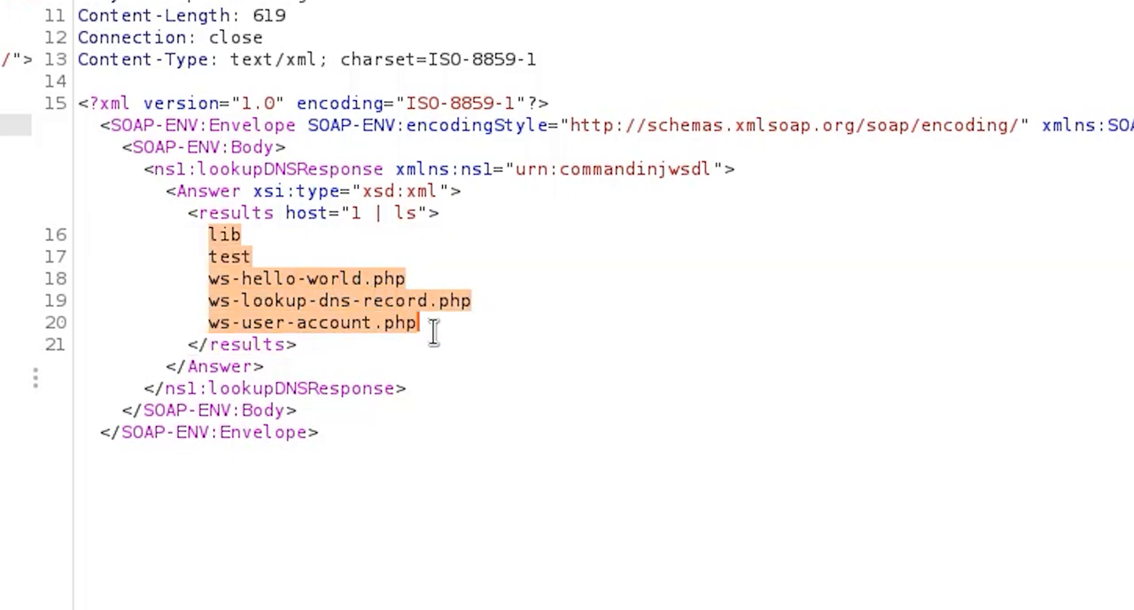